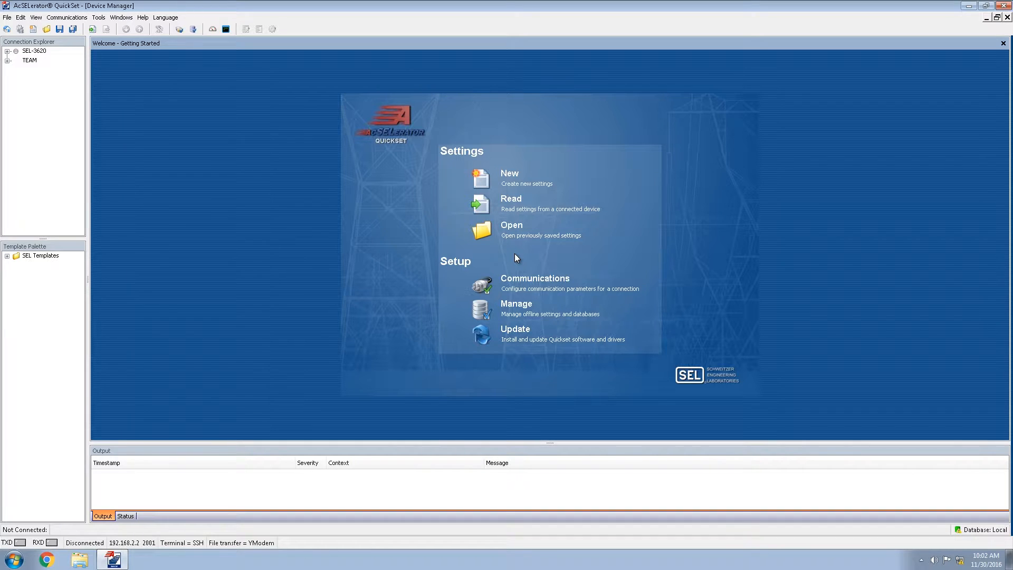
mouse_move(263, 104)
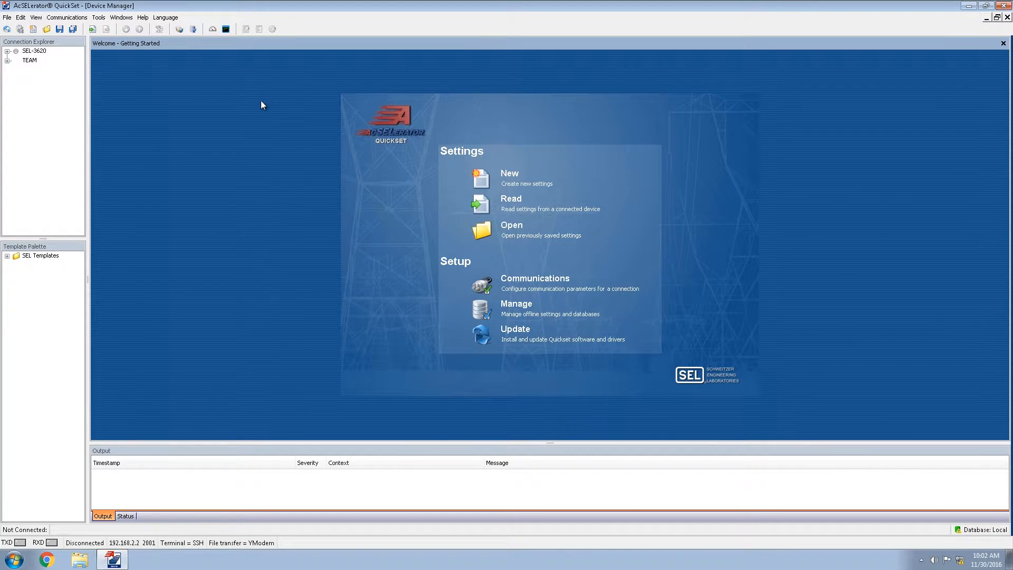
Step: Open TEAM from the Connection Explorer to view its licensing details
double_click(30, 60)
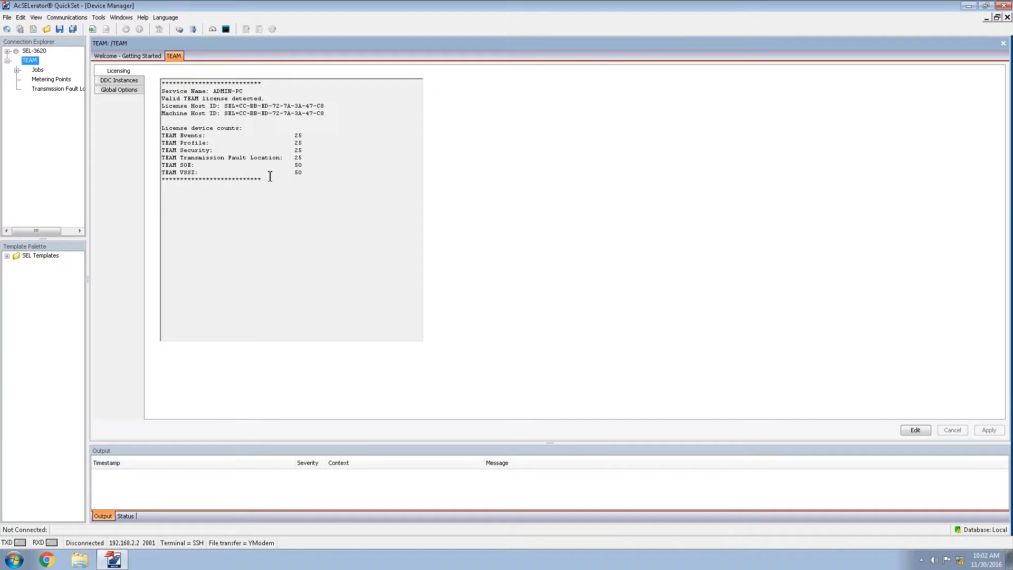
Step: Show TEAM's DDC Instances listing host ADMIN-PC with no connections
left_click(119, 79)
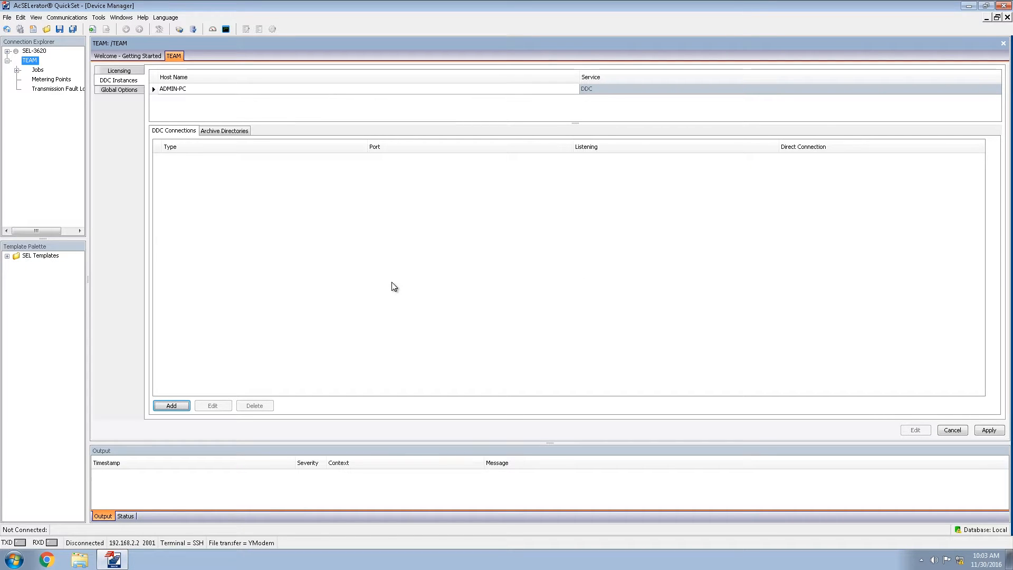
mouse_move(186, 391)
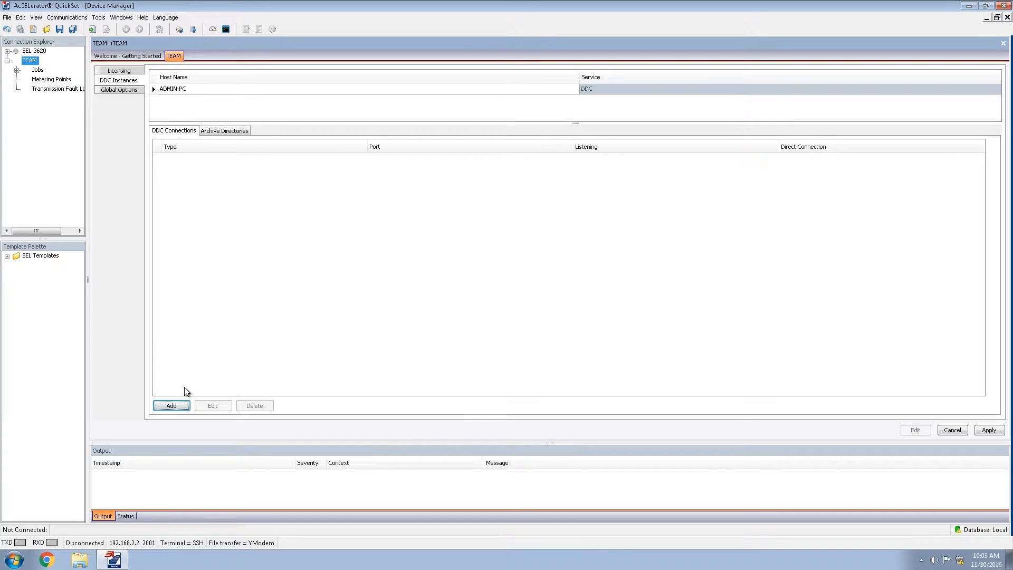
Step: Add a Telnet Network DDC connection on port 0 with listening disabled for ADMIN-PC and apply it
left_click(171, 405)
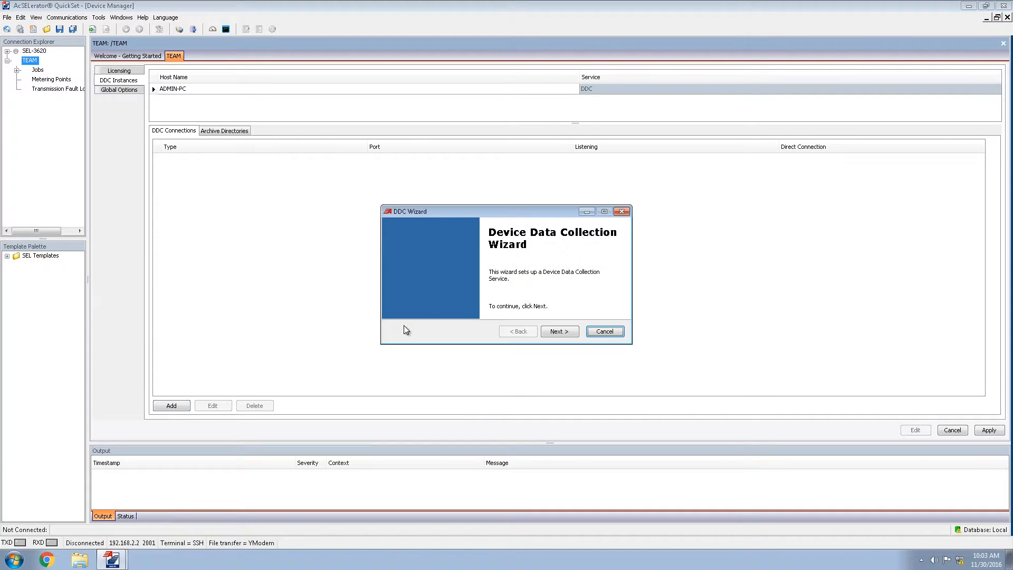
mouse_move(528, 325)
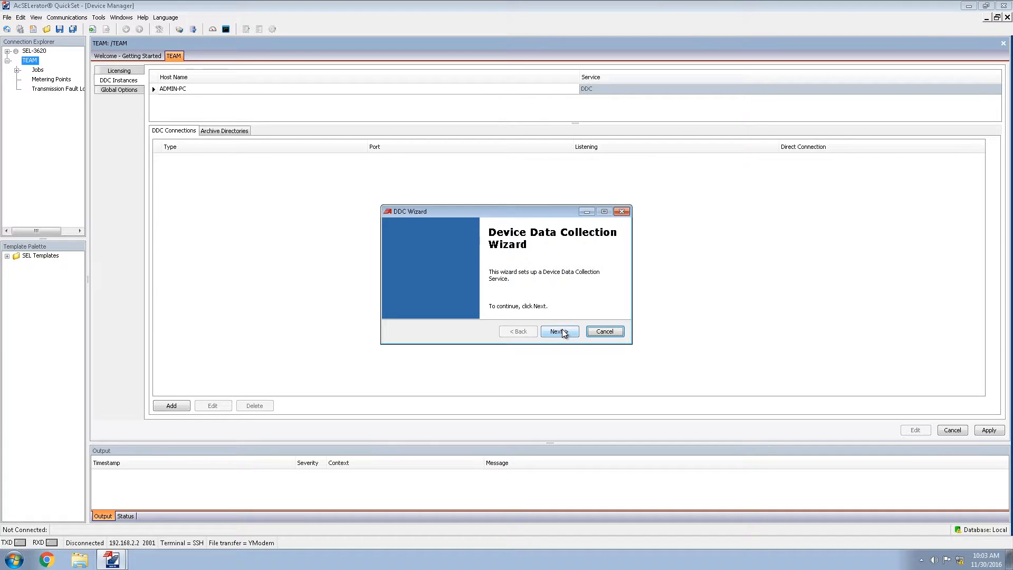
left_click(558, 332)
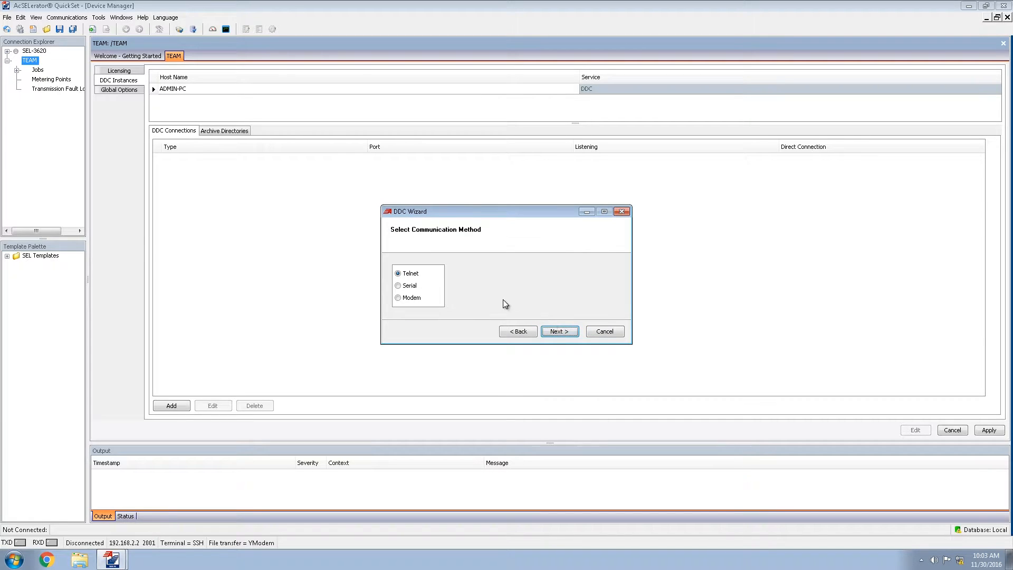
mouse_move(488, 301)
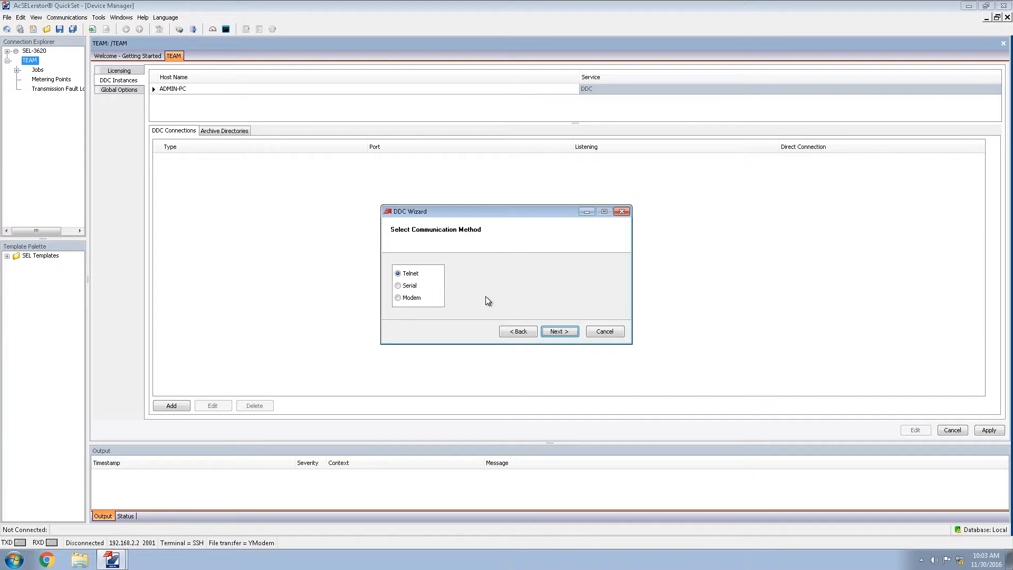
mouse_move(509, 305)
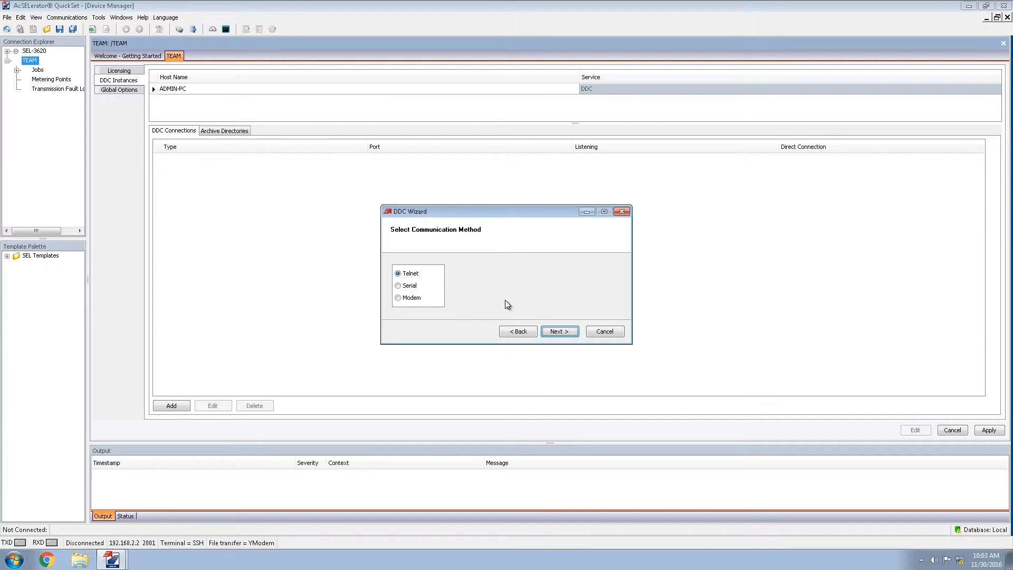
left_click(559, 331)
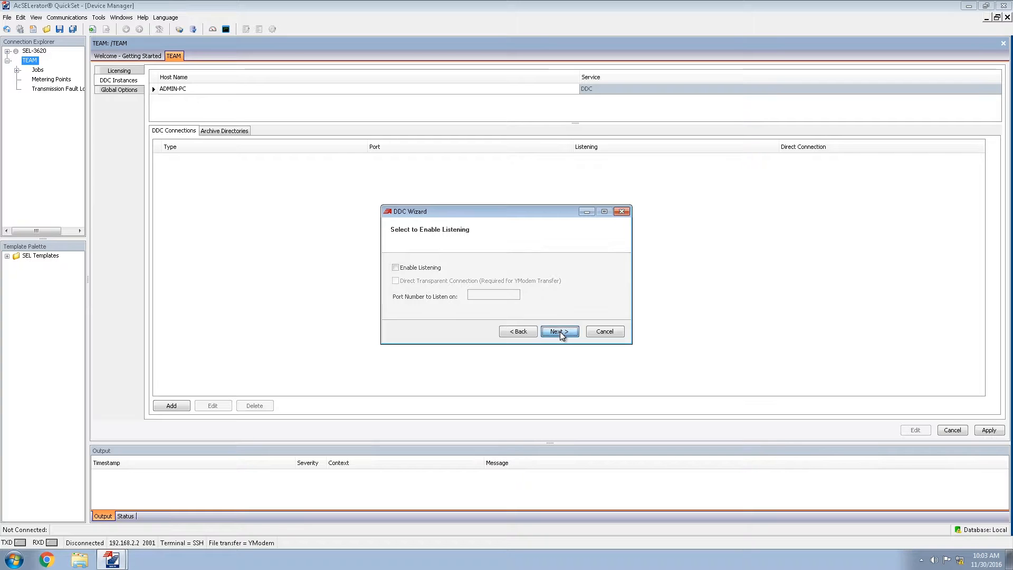
left_click(556, 331)
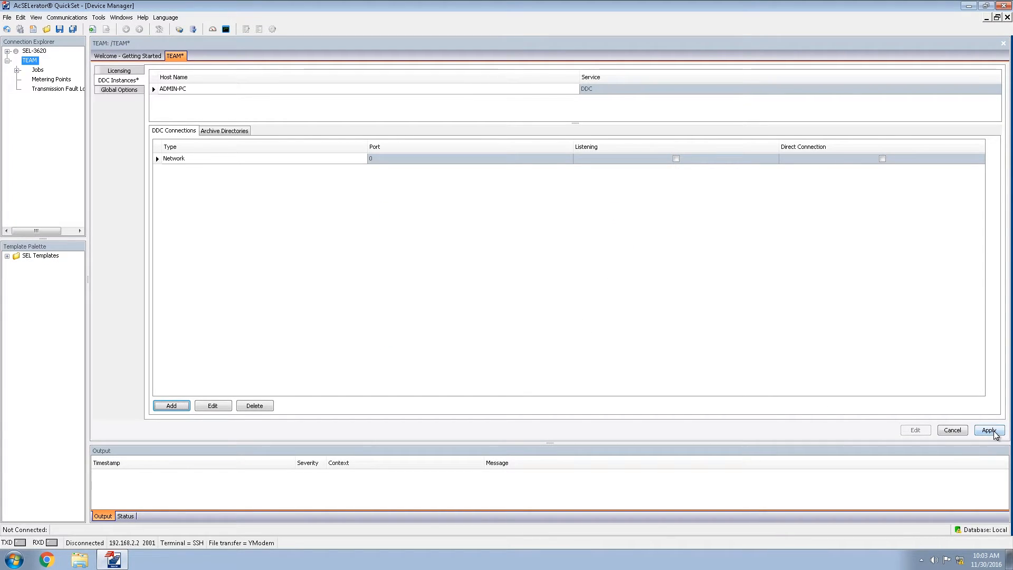
left_click(989, 430)
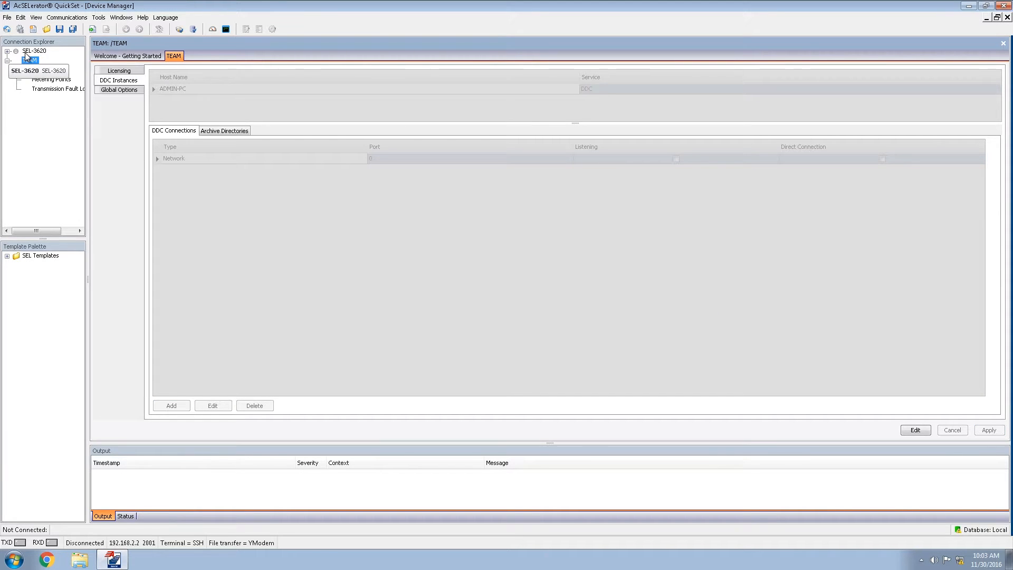
Step: Open SEL-3620 for editing and show its TEAM communication settings
left_click(34, 51)
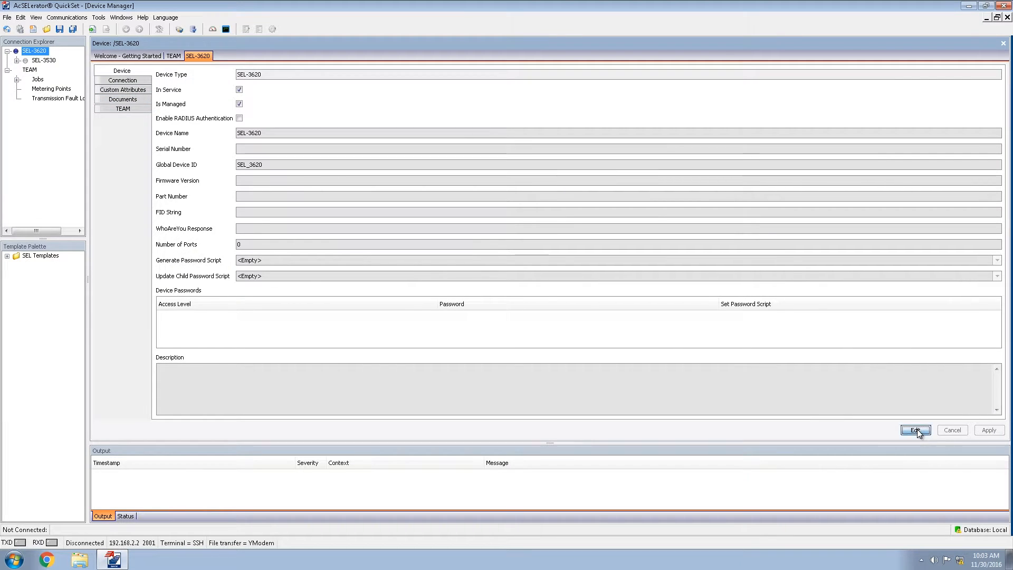
left_click(915, 430)
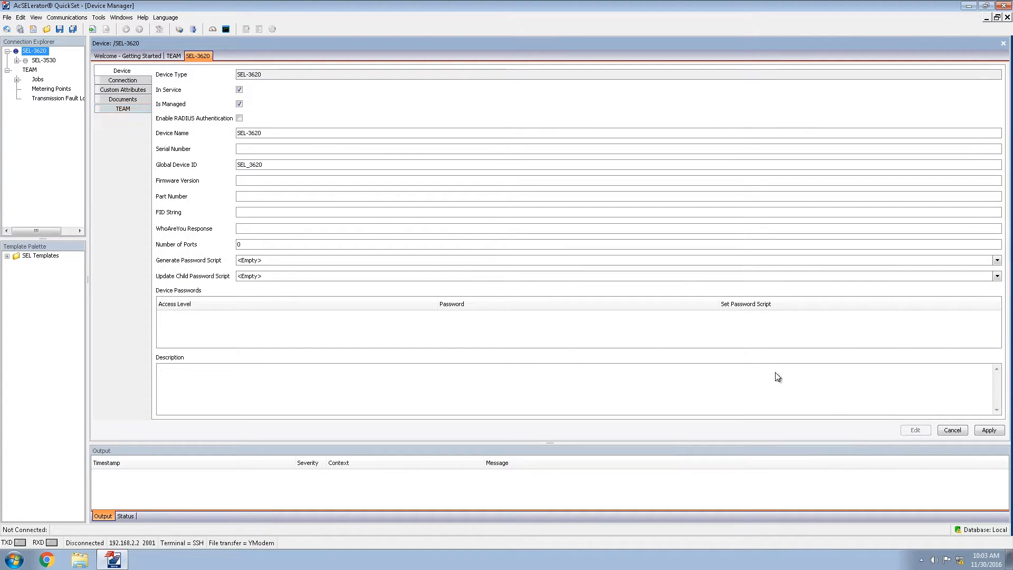
left_click(122, 80)
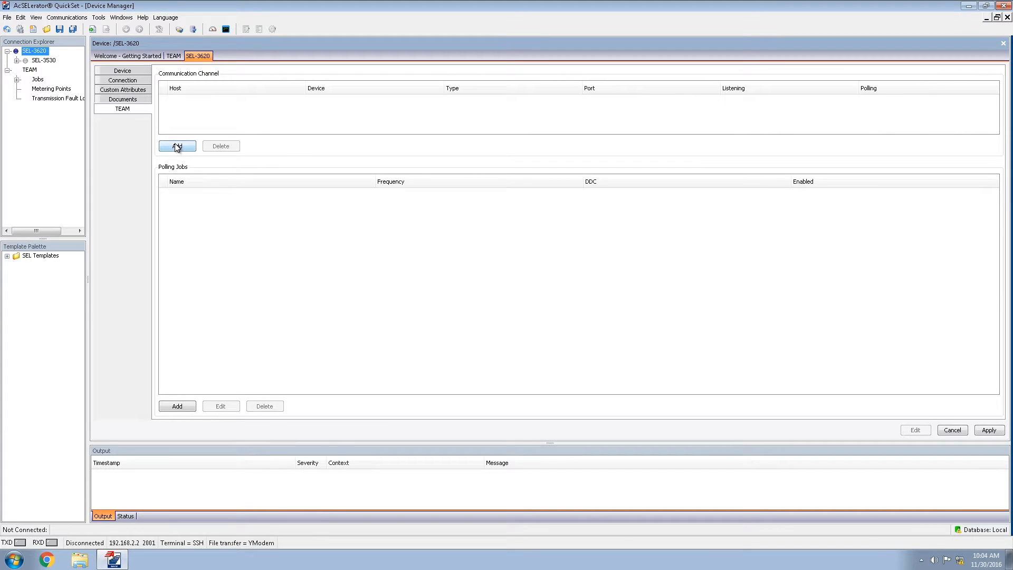
Step: Add a Network communication channel for SEL-3620 through the ADMIN-PC DDC service, then select SEL-3530
left_click(176, 146)
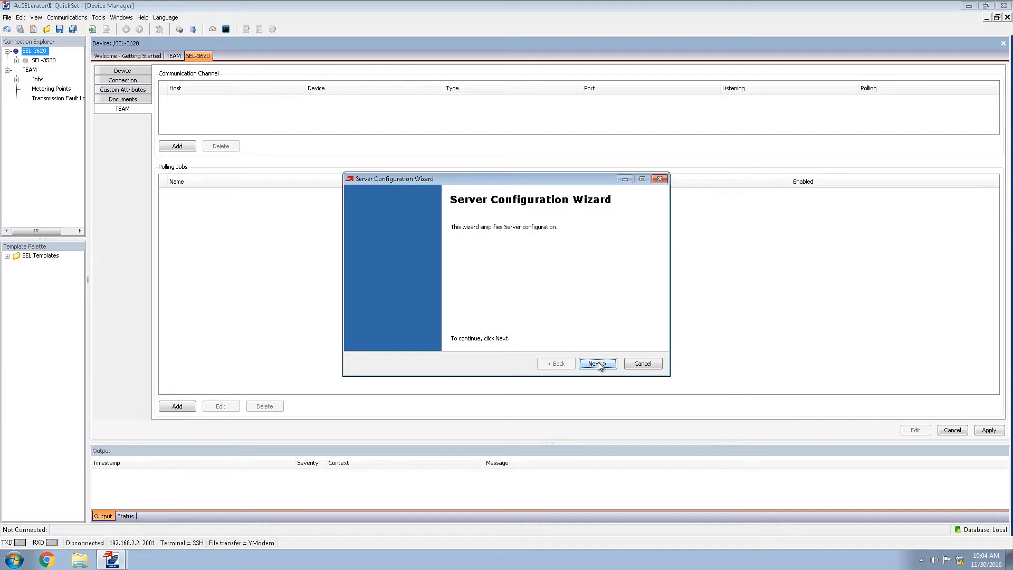
left_click(595, 363)
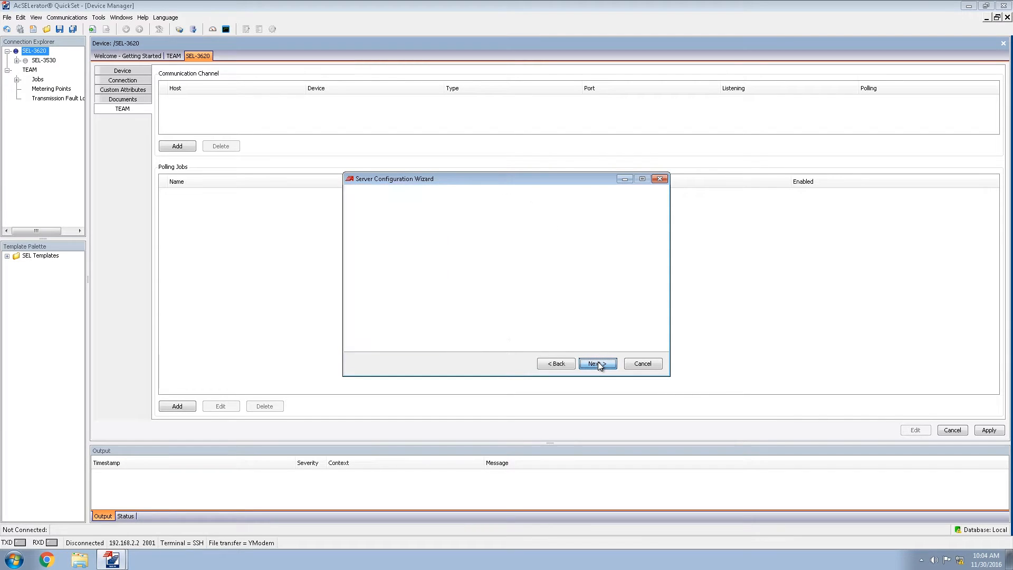
left_click(597, 363)
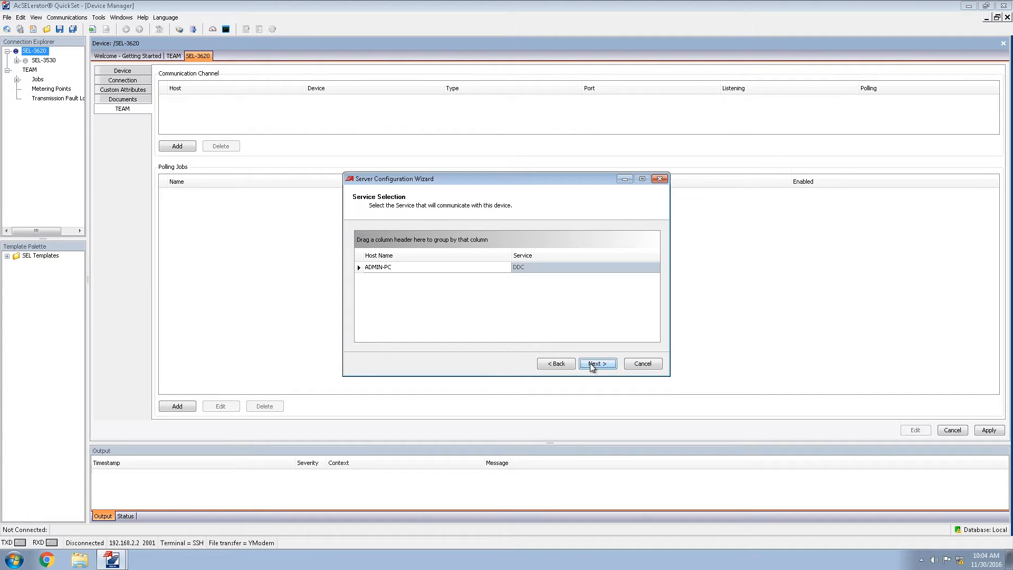
left_click(596, 363)
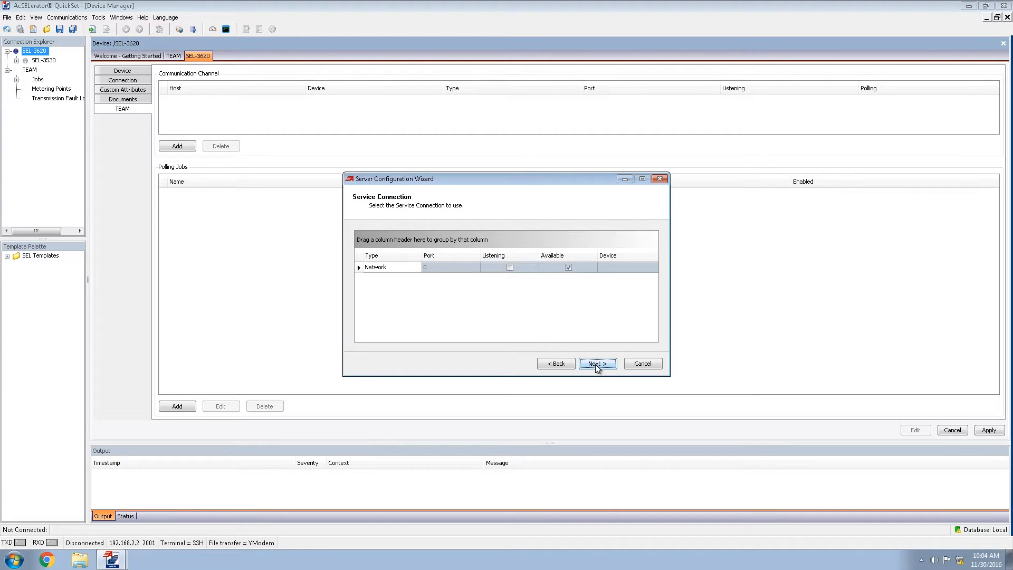
left_click(597, 364)
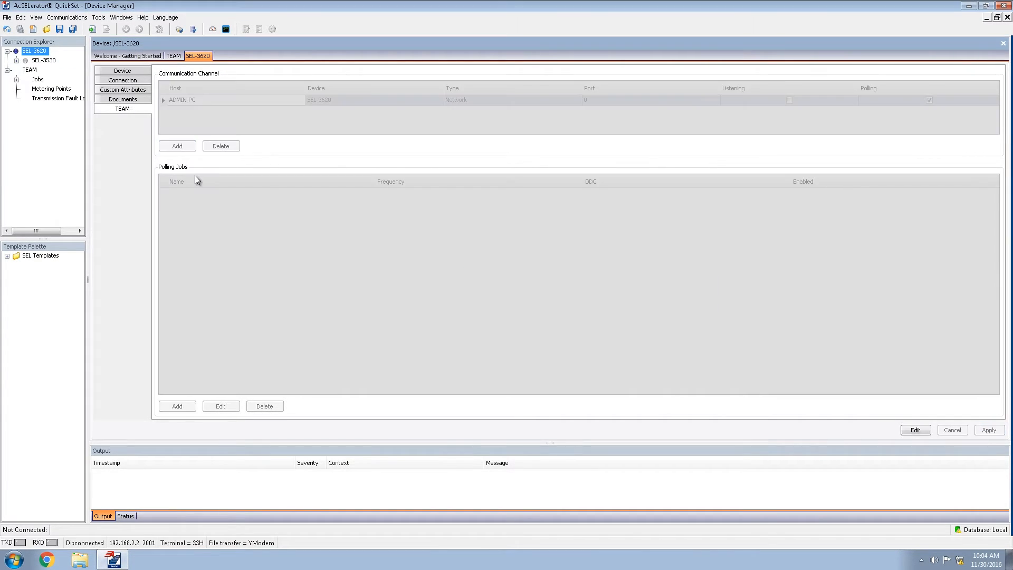
left_click(43, 60)
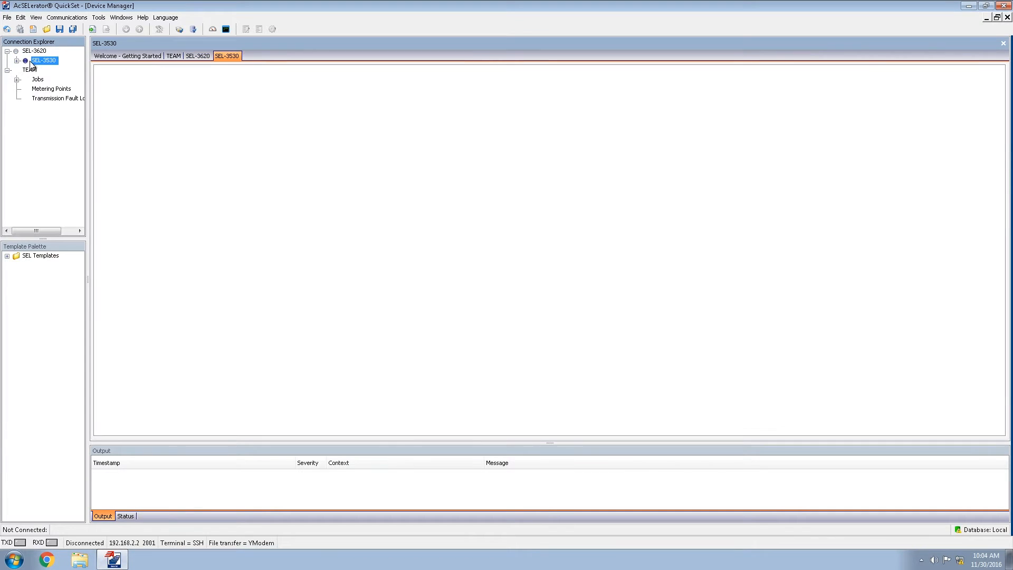
Step: Expand SEL-3530 to show its relays and make its TEAM settings editable
double_click(44, 60)
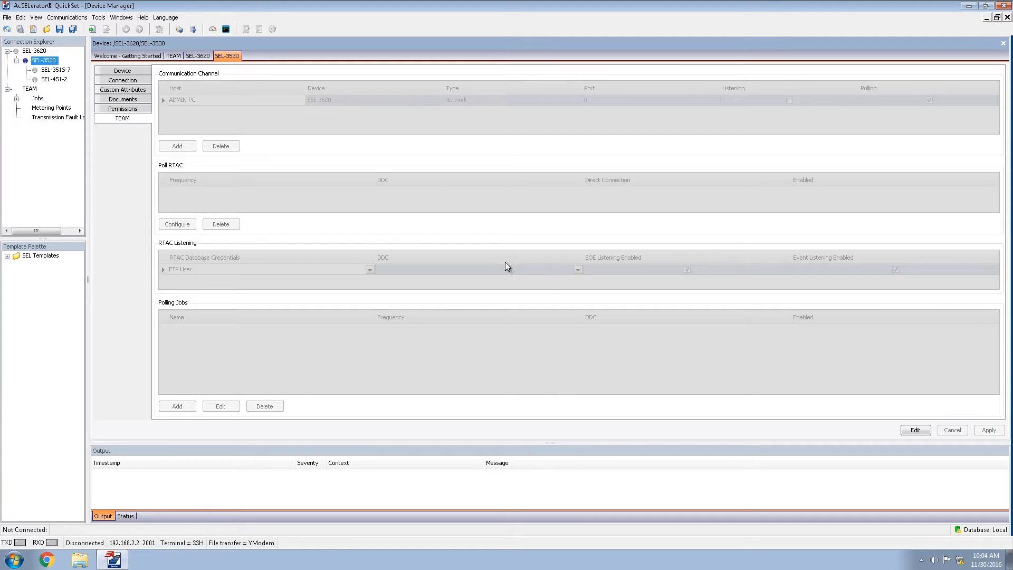
mouse_move(289, 135)
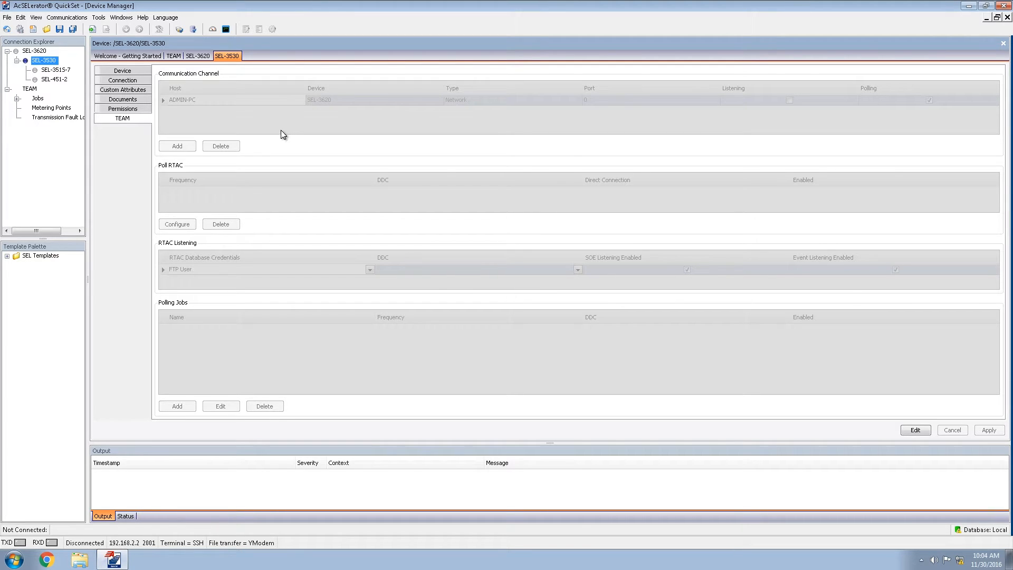
left_click(915, 429)
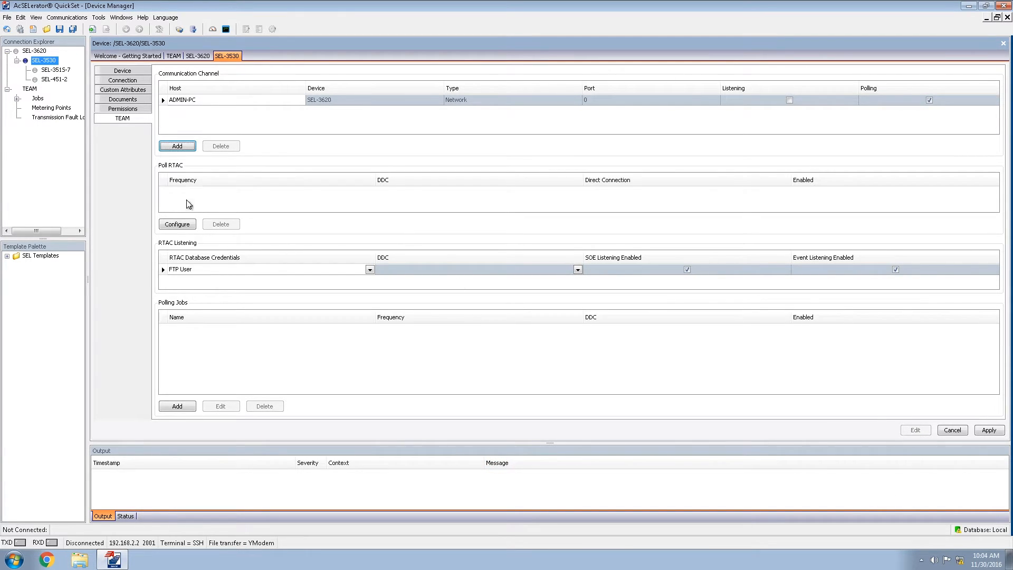
Step: Add an enabled RTAC polling job for SEL-3530 running every 1 minute via ADMIN-PC and apply it
left_click(176, 405)
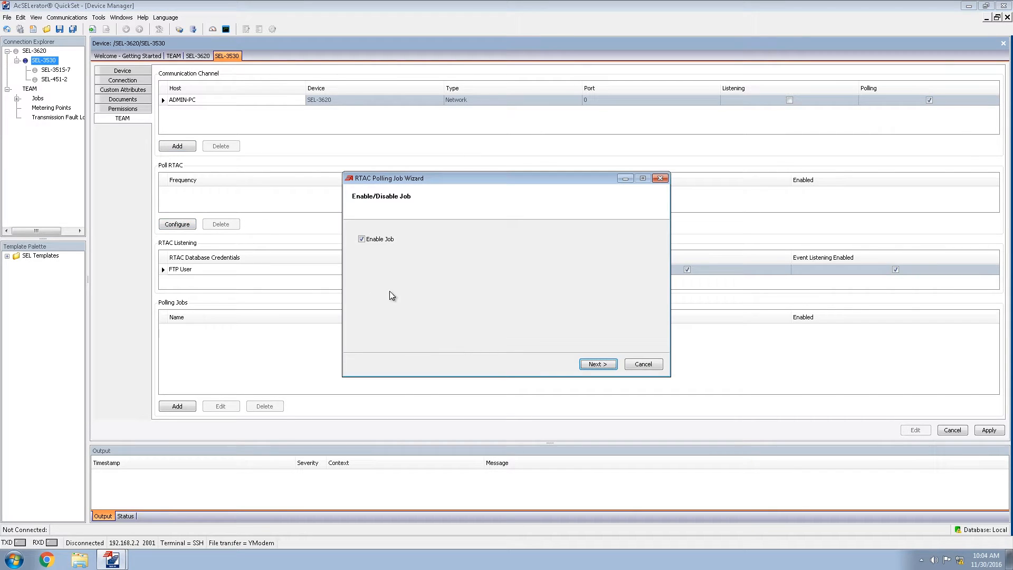
mouse_move(598, 364)
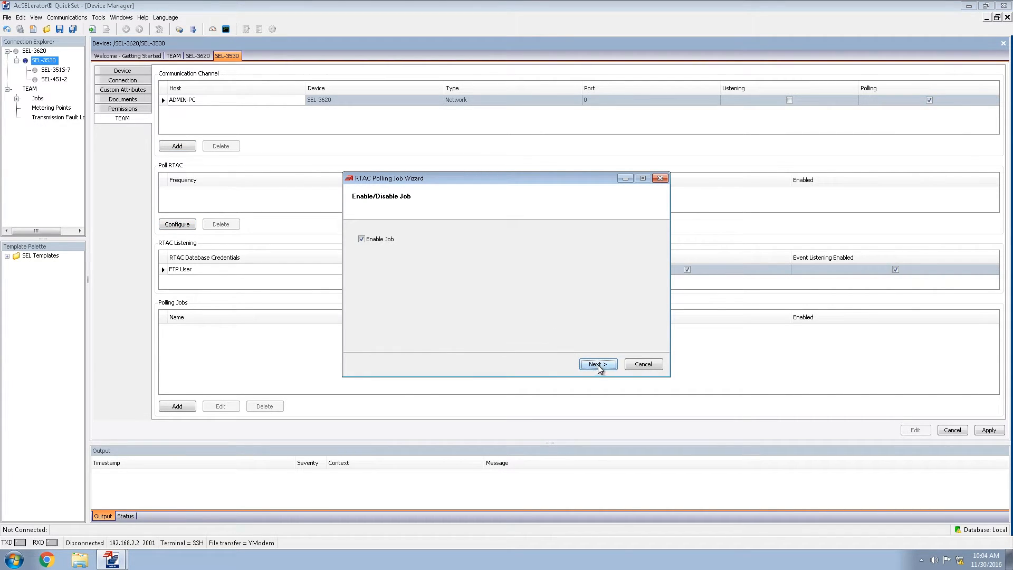
left_click(597, 364)
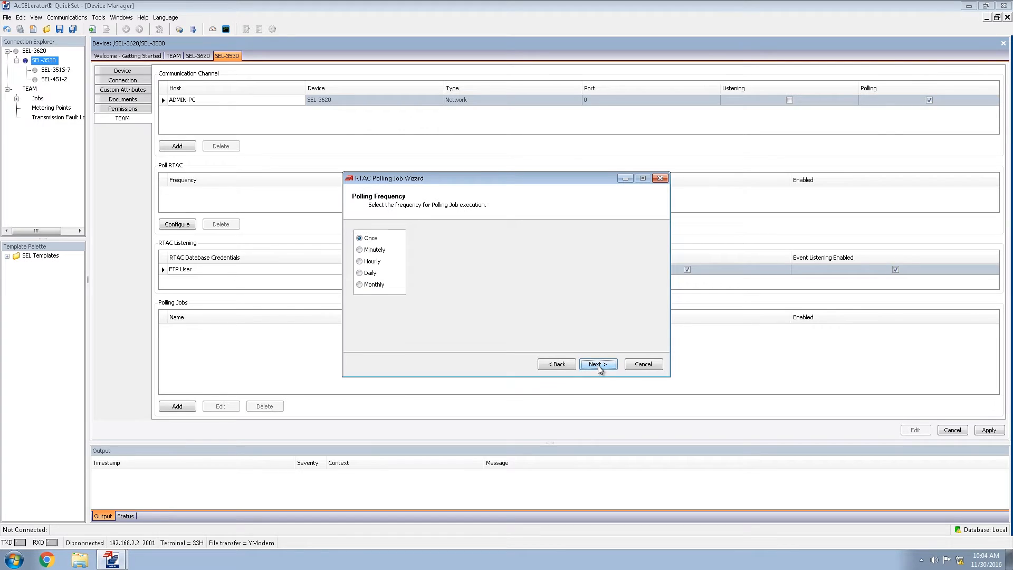
mouse_move(401, 286)
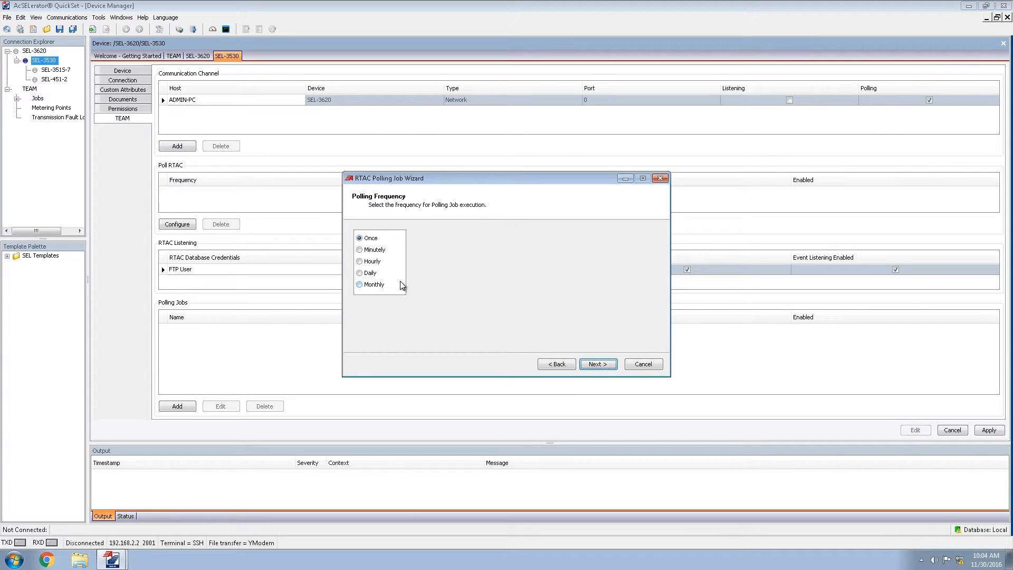
mouse_move(387, 260)
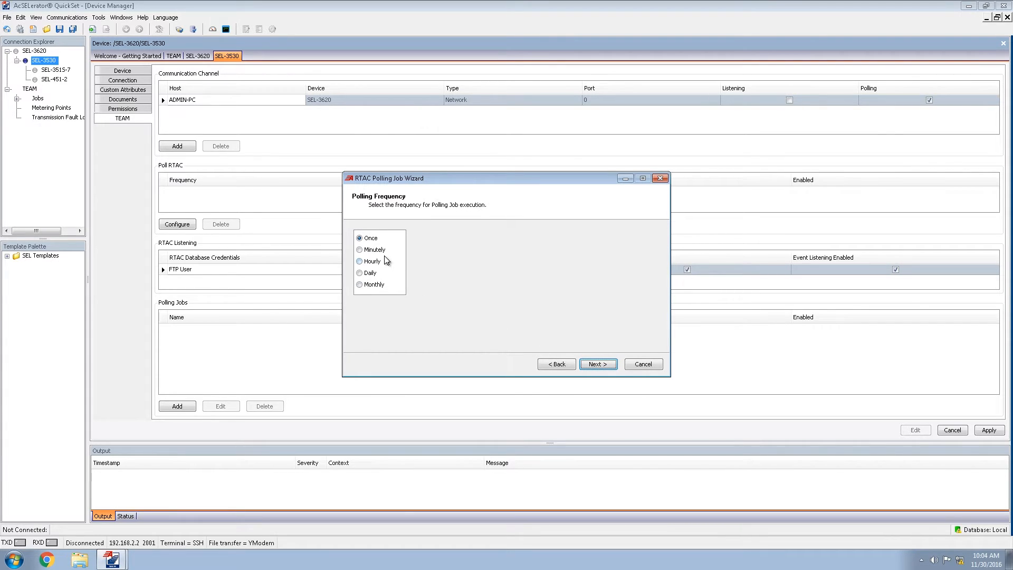
left_click(360, 251)
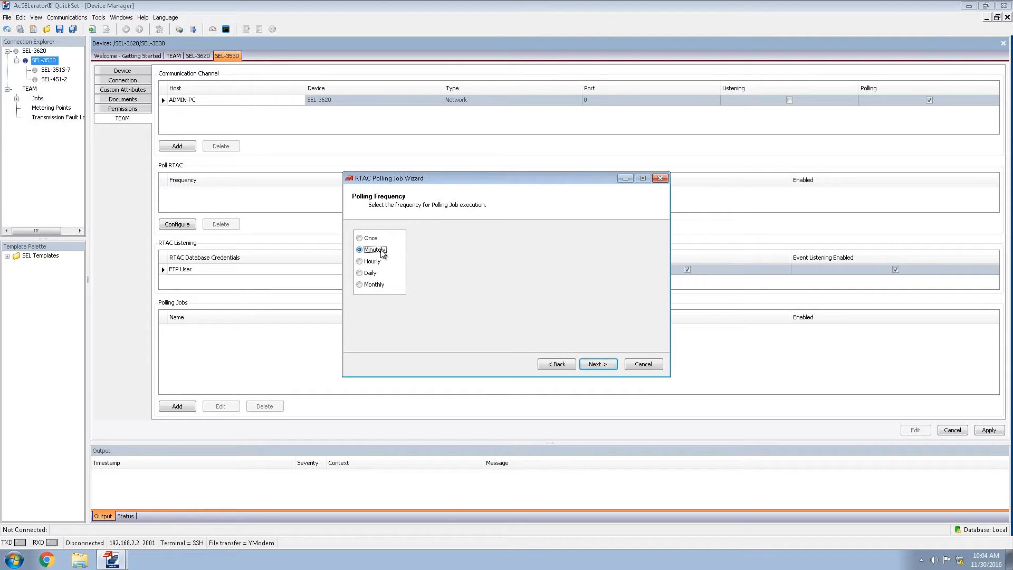
left_click(597, 364)
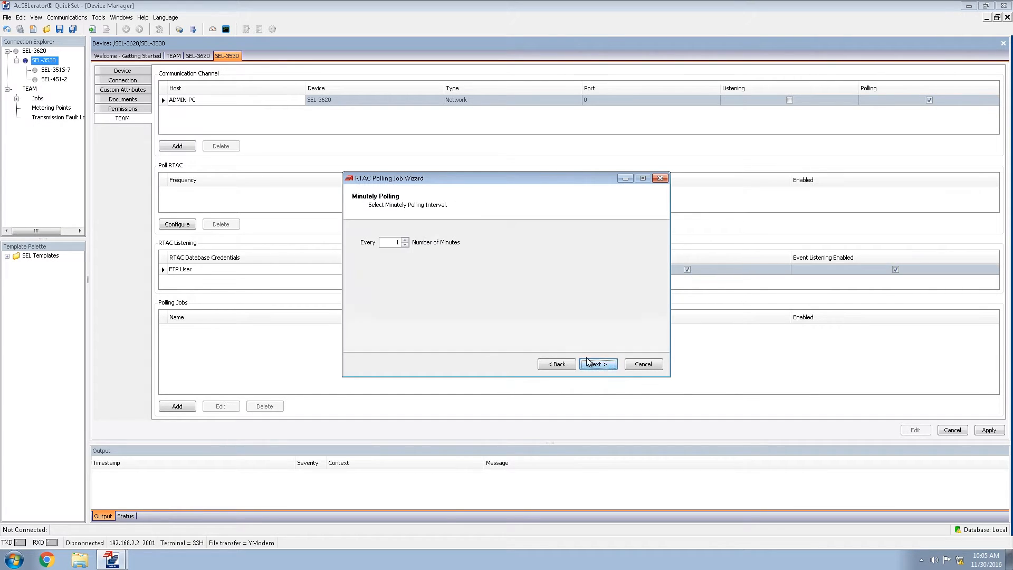
left_click(597, 364)
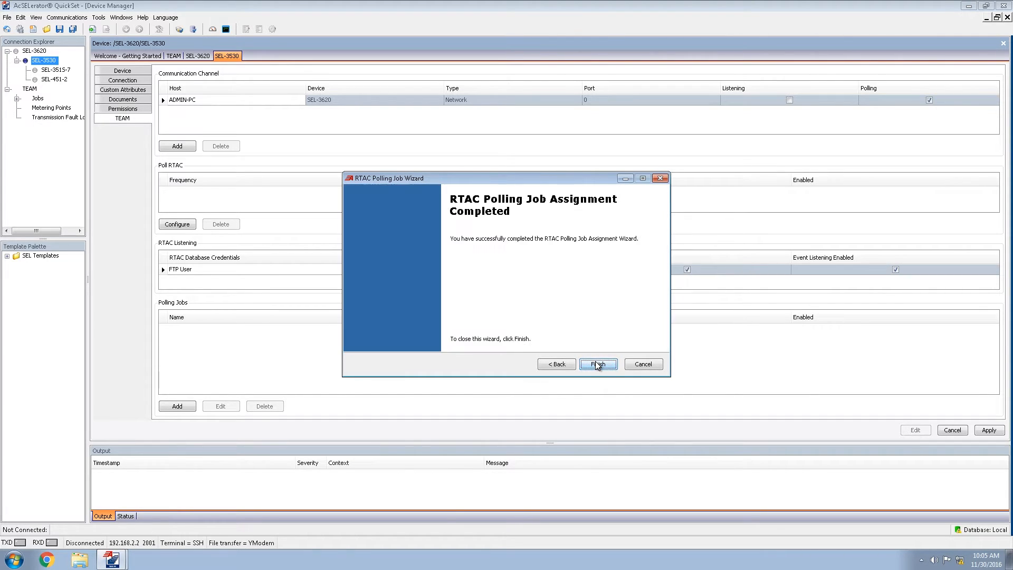
left_click(597, 365)
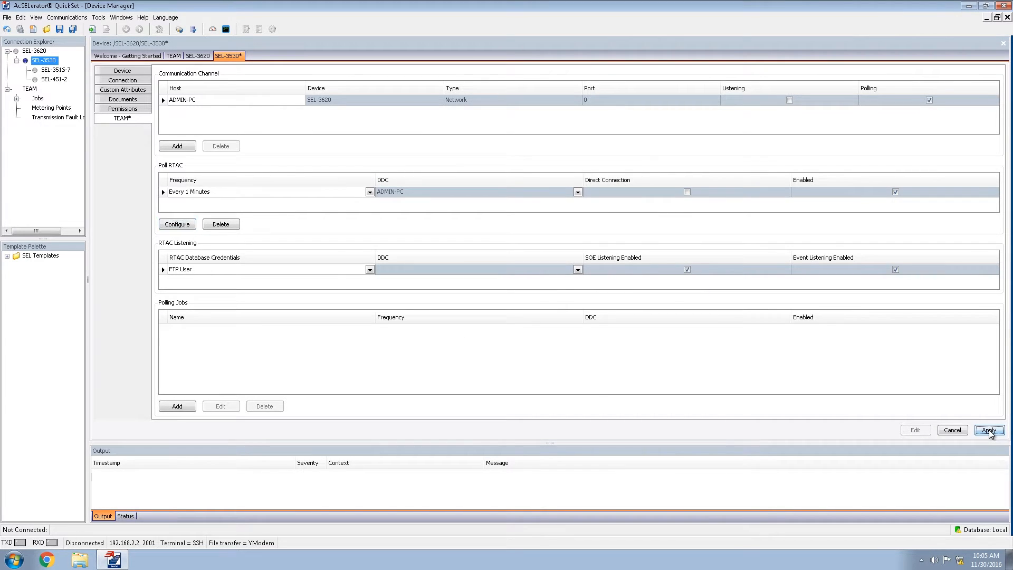
left_click(989, 429)
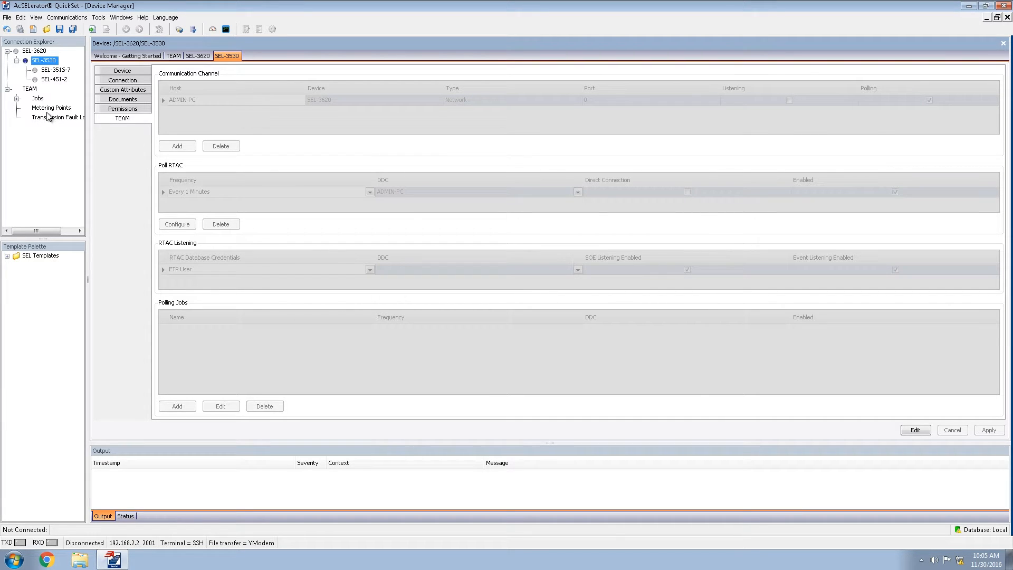
left_click(37, 98)
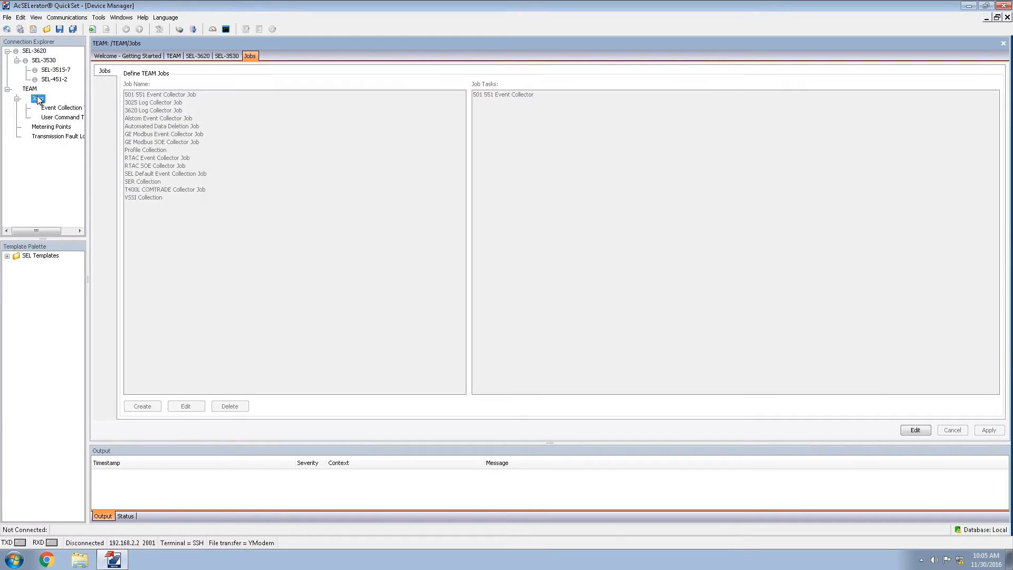
Step: View TEAM's Event Collection tasks, then return to the Jobs list
left_click(38, 97)
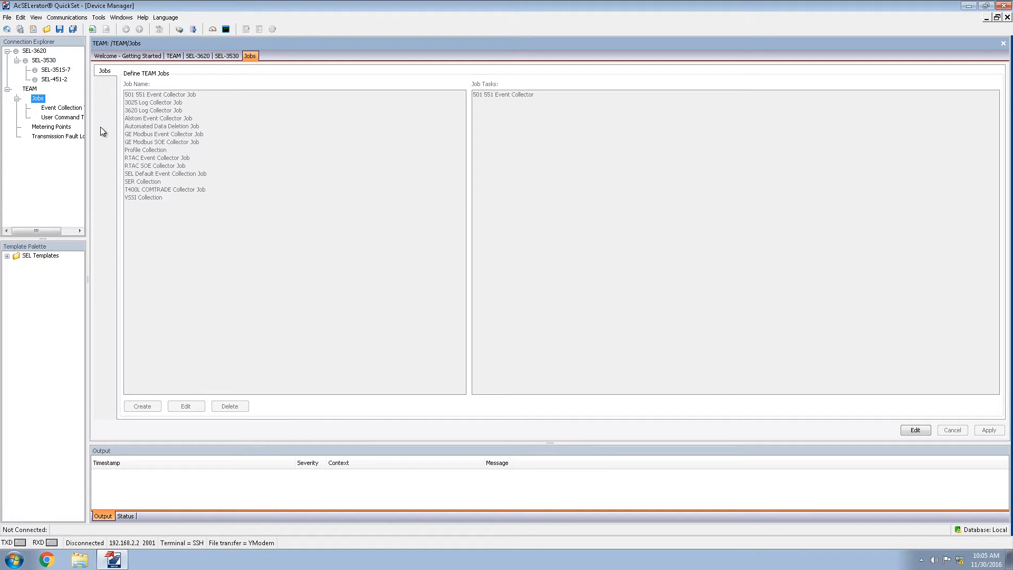
left_click(61, 108)
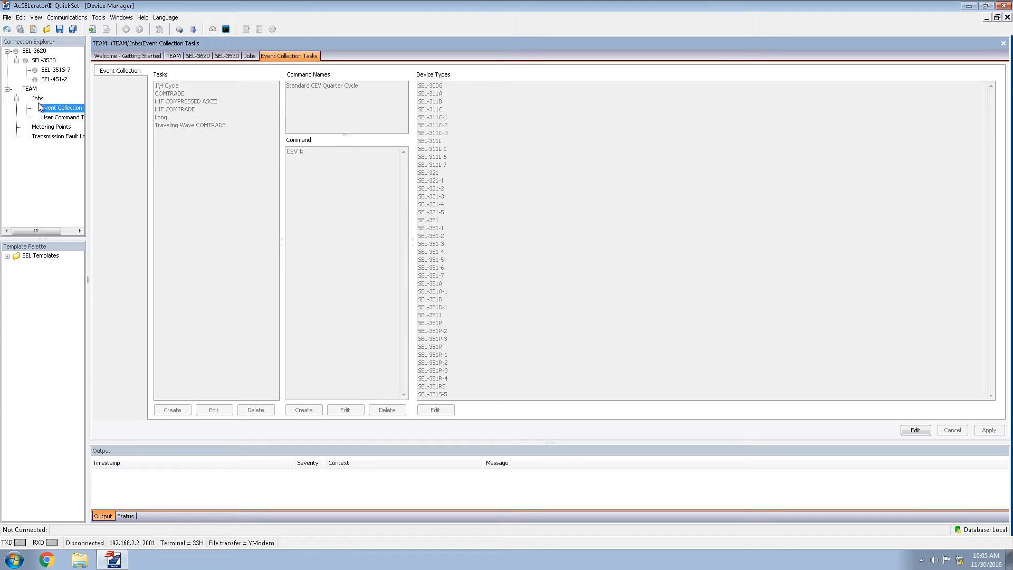
left_click(249, 53)
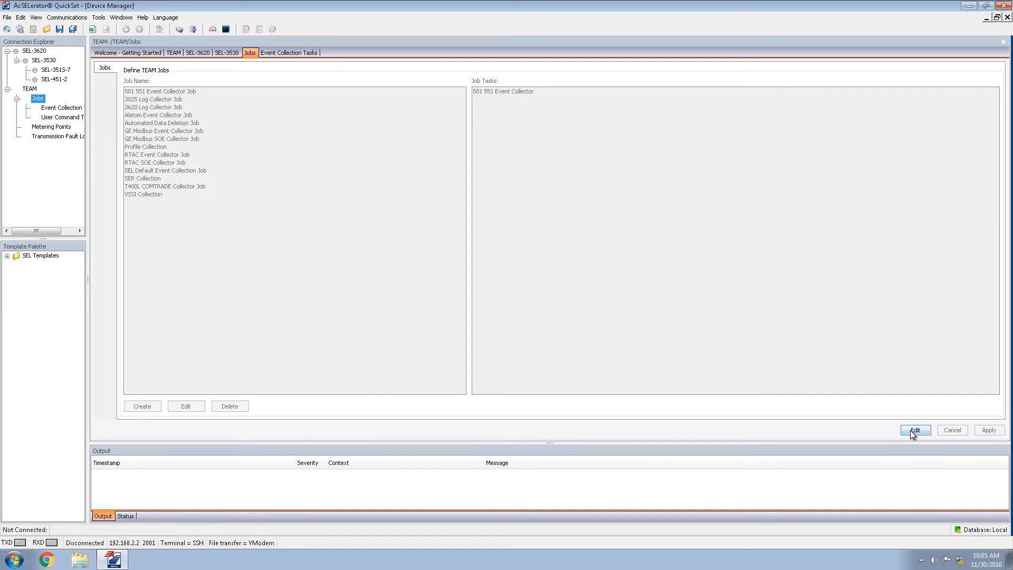
Step: Create a new TEAM job named COMTRADE in the Jobs Wizard
left_click(159, 90)
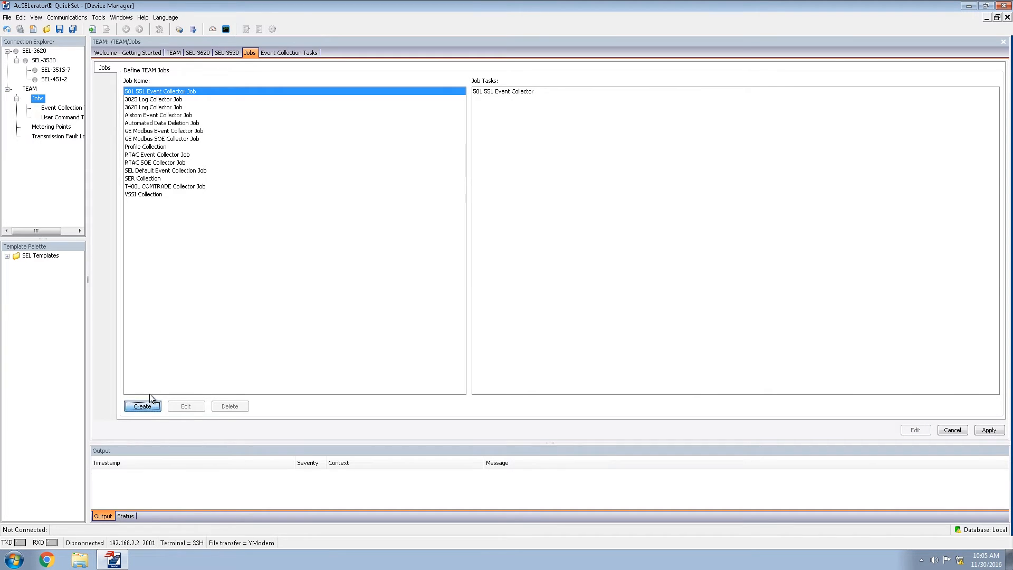
left_click(141, 405)
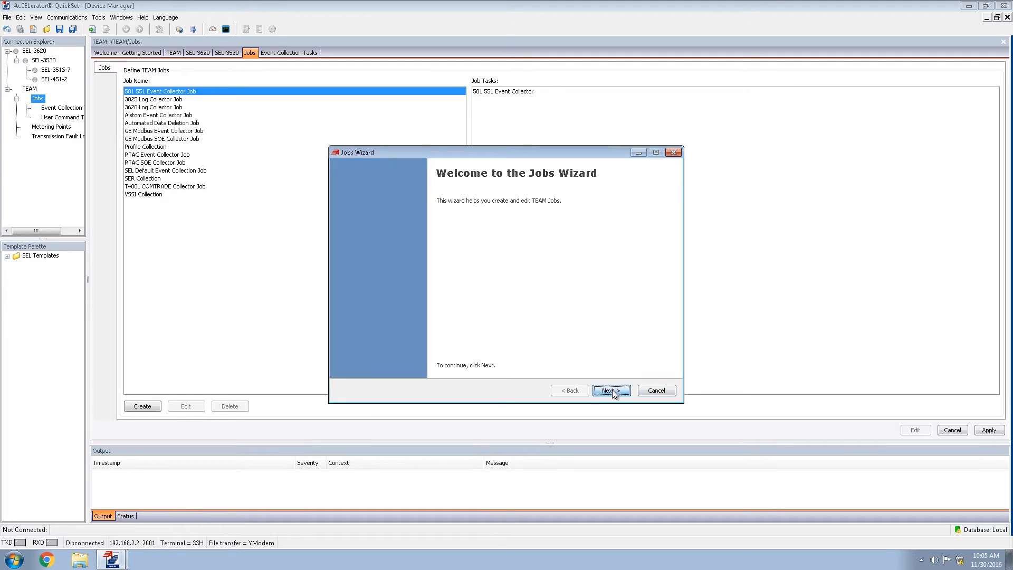
left_click(610, 390)
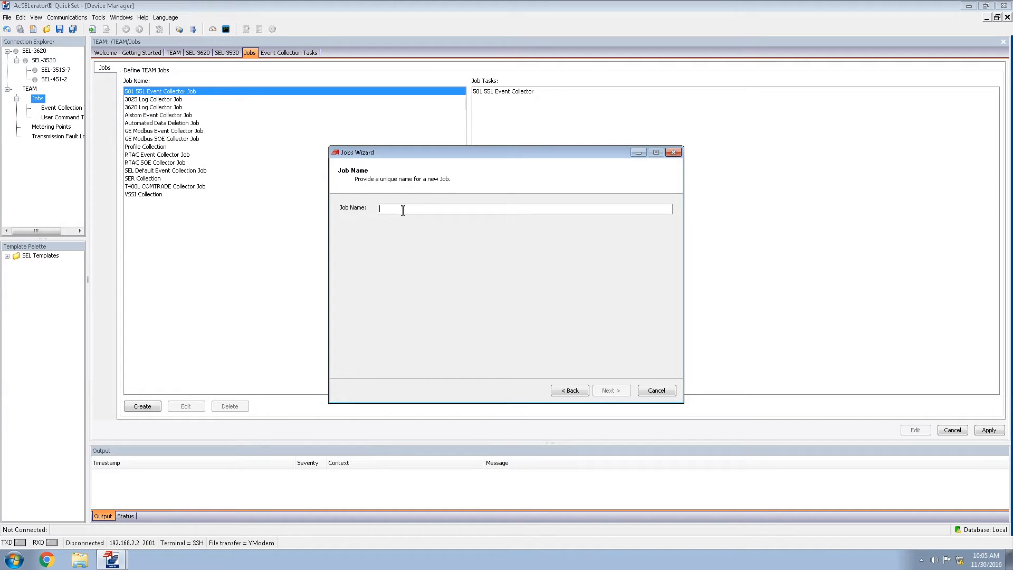
type("COMTRADE")
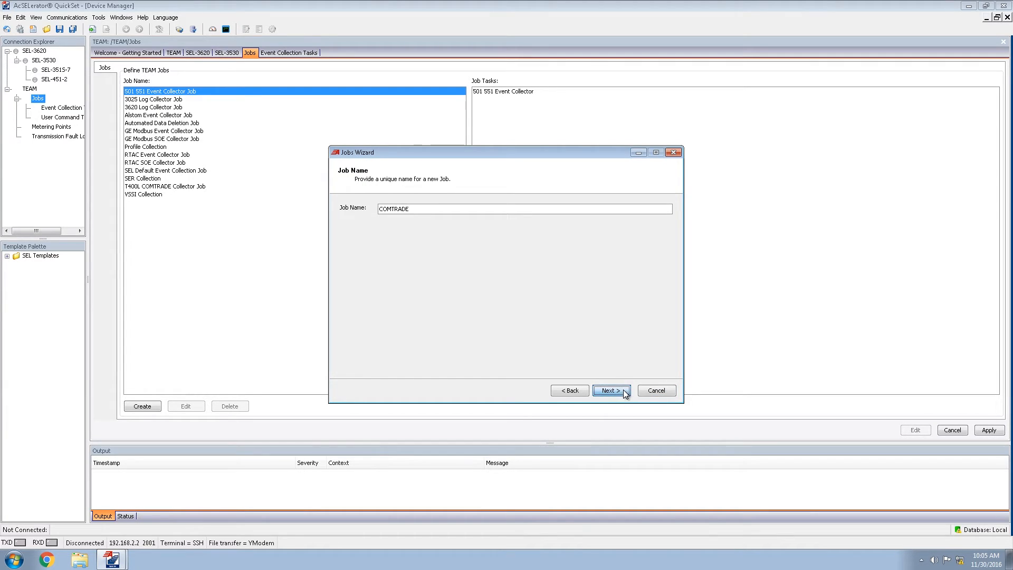
left_click(610, 391)
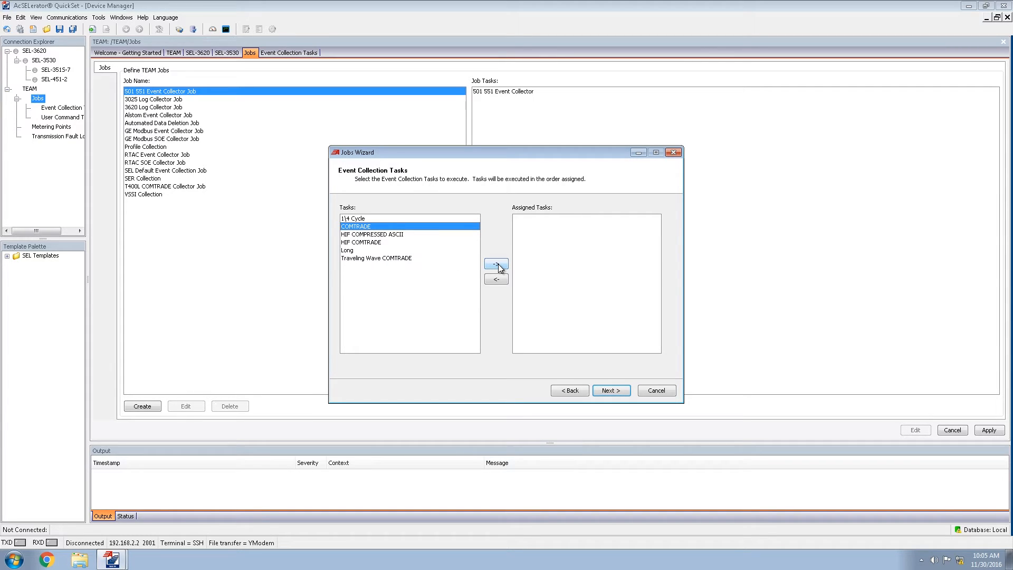
Step: Assign the COMTRADE event collection task, accept default task order and file naming, and finish the job
left_click(610, 391)
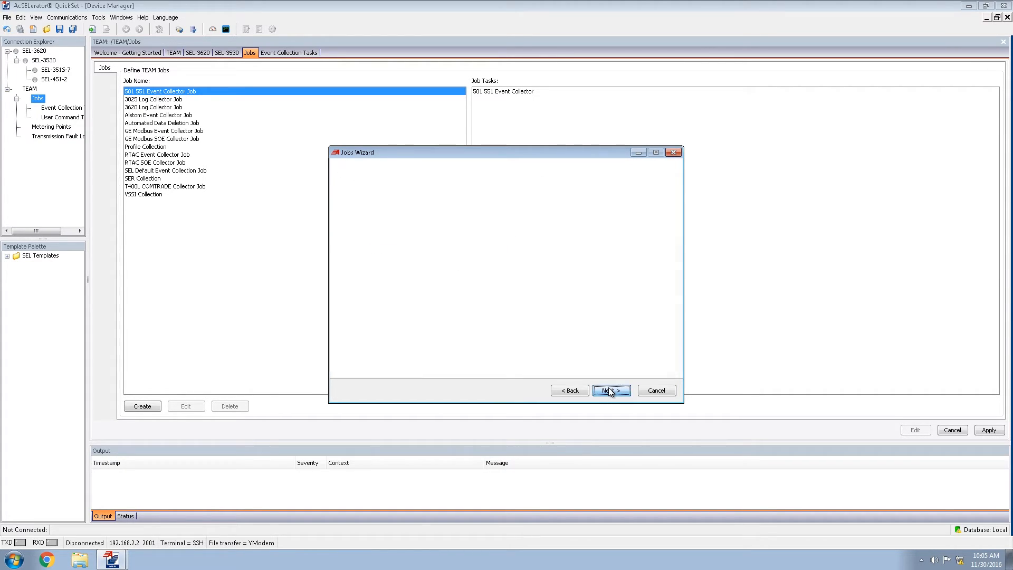
left_click(610, 391)
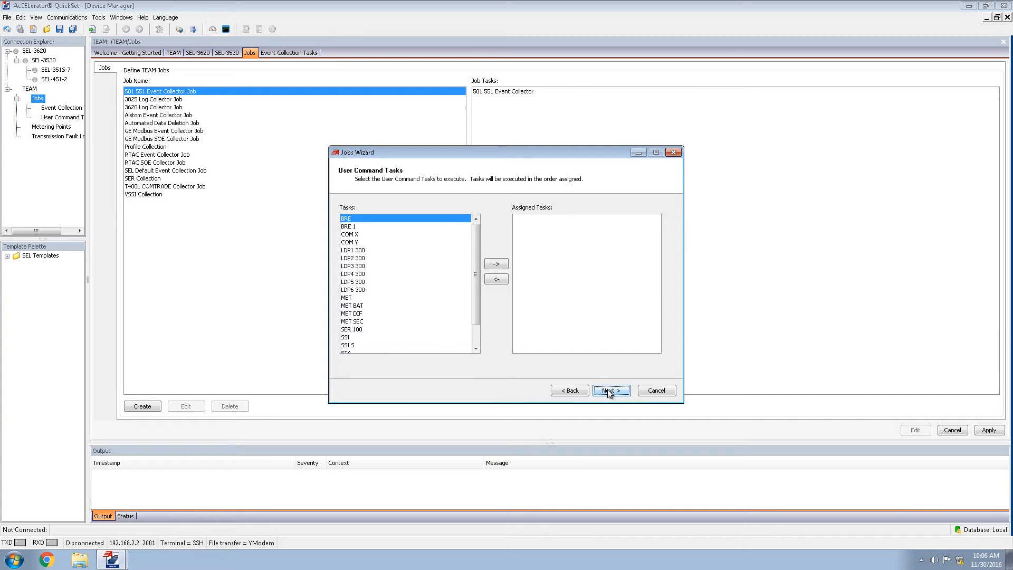
left_click(609, 390)
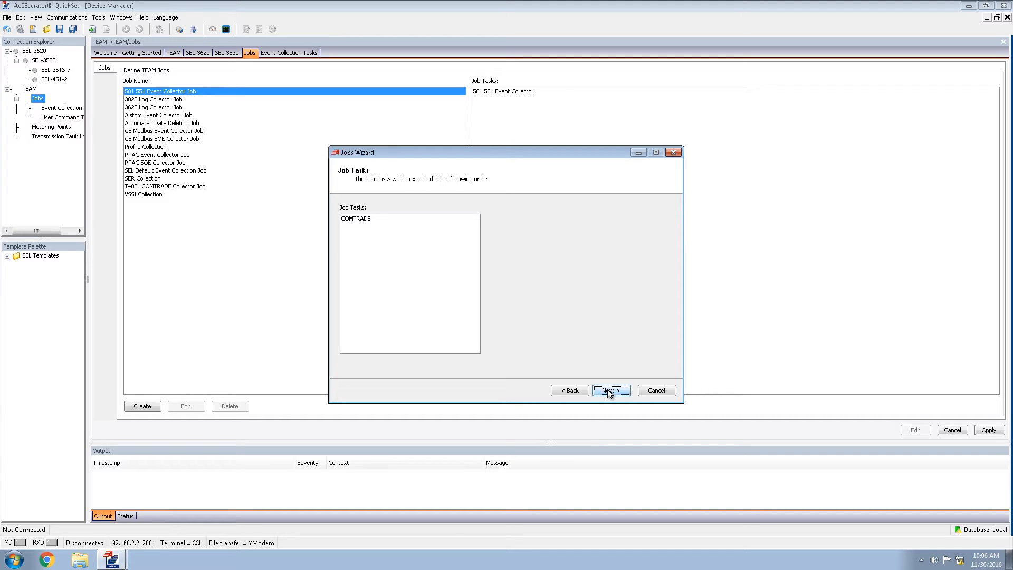
left_click(610, 390)
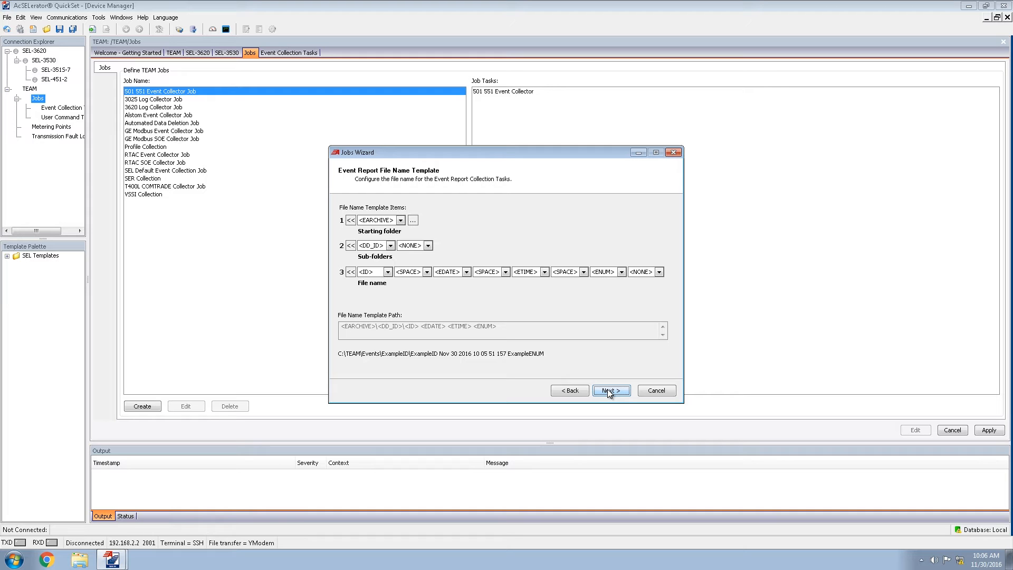
left_click(610, 390)
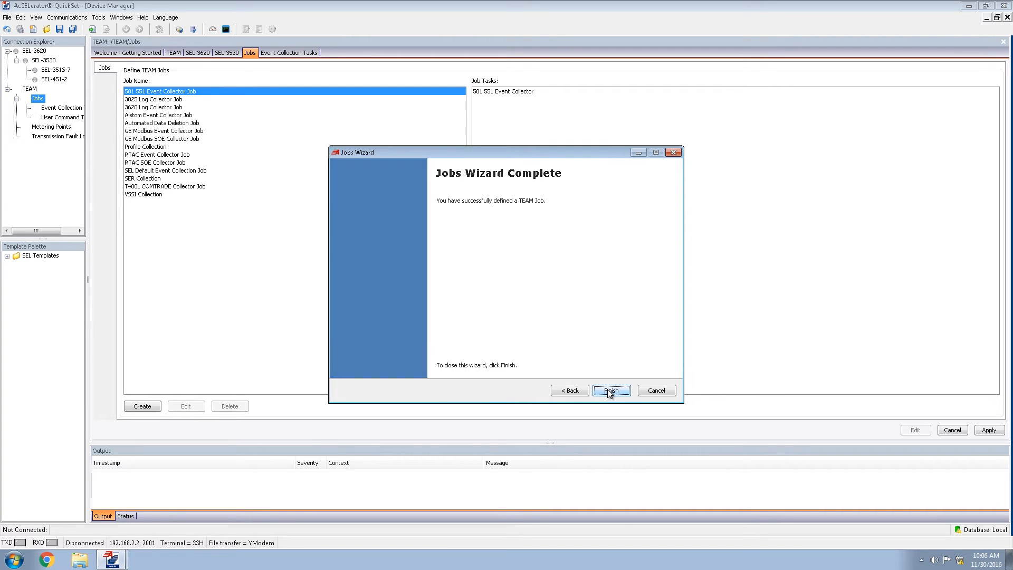
left_click(610, 390)
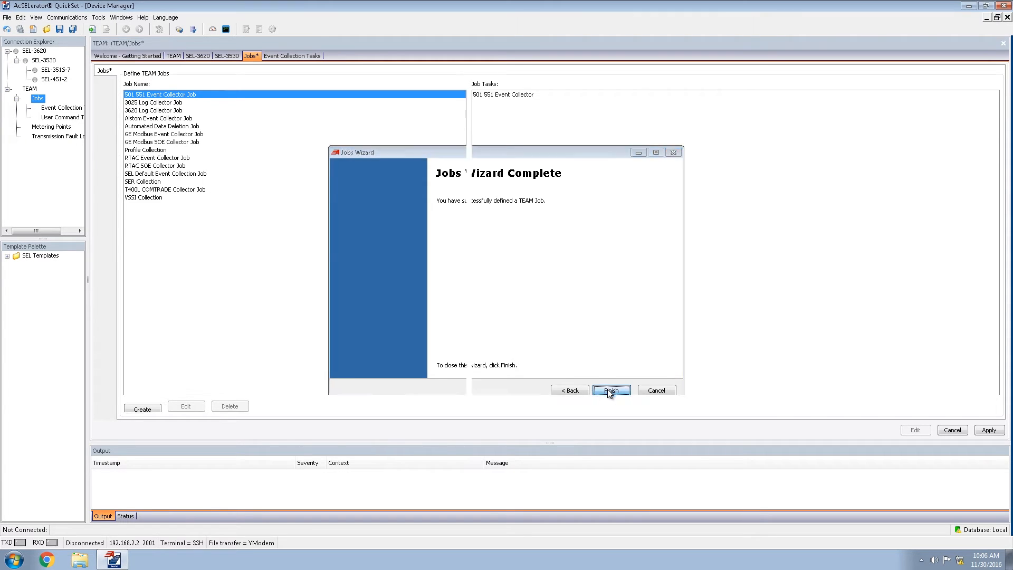
Step: Open the SEL-451-2 relay and show its TEAM settings with no polling jobs
left_click(609, 391)
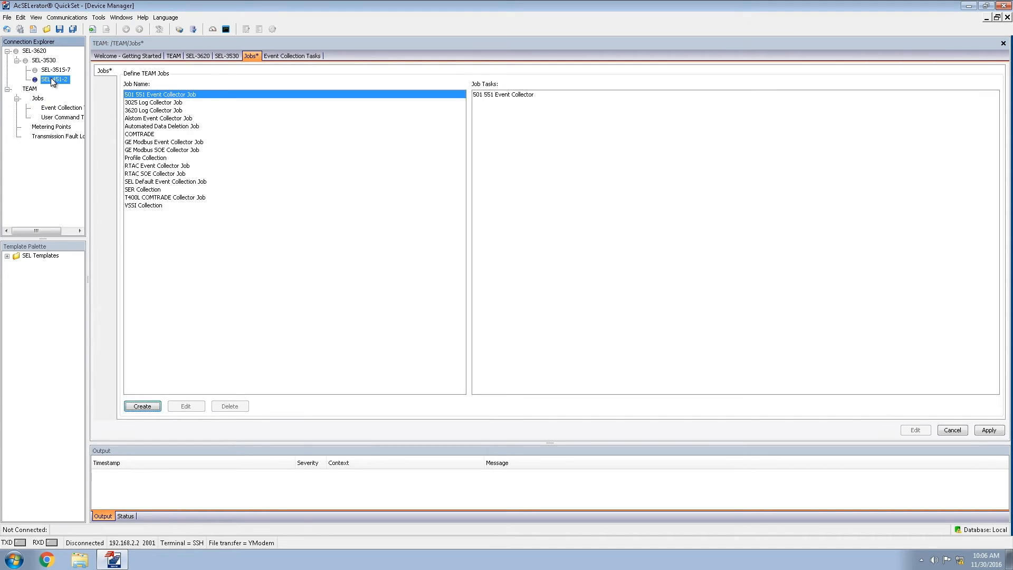
left_click(55, 79)
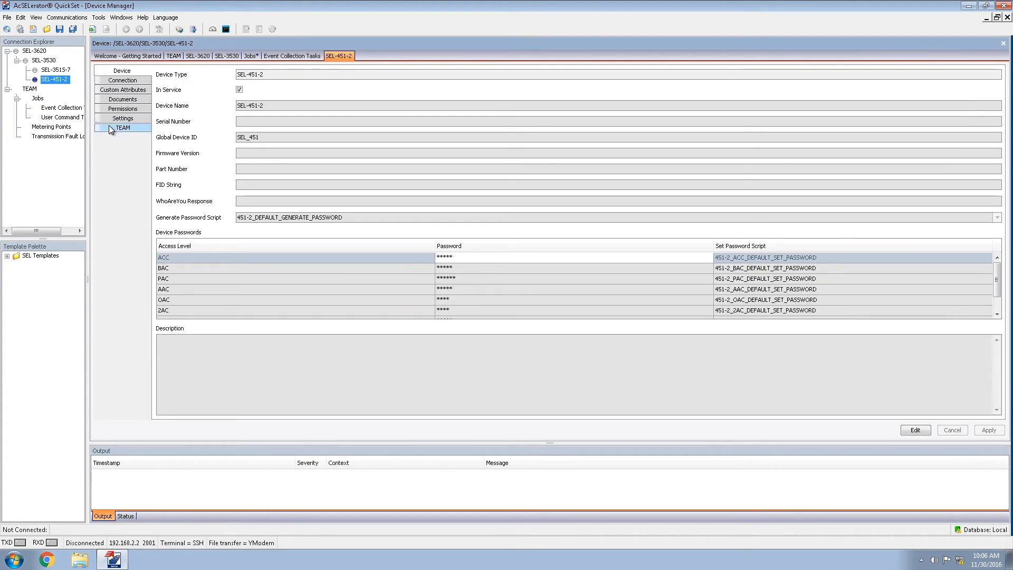
left_click(123, 79)
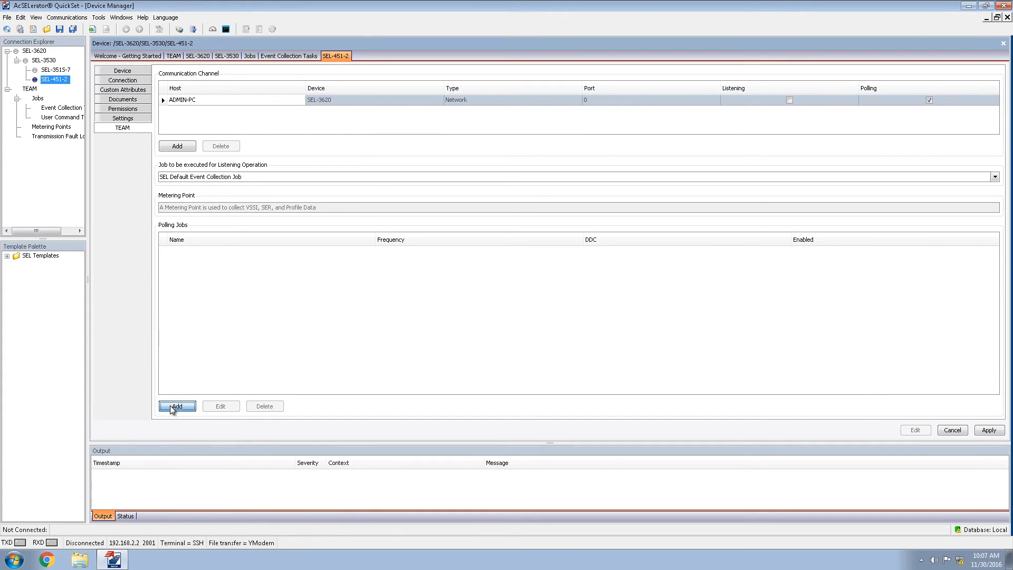
Step: Add a COMTRADE polling job with a minutely frequency to SEL-451-2
left_click(176, 406)
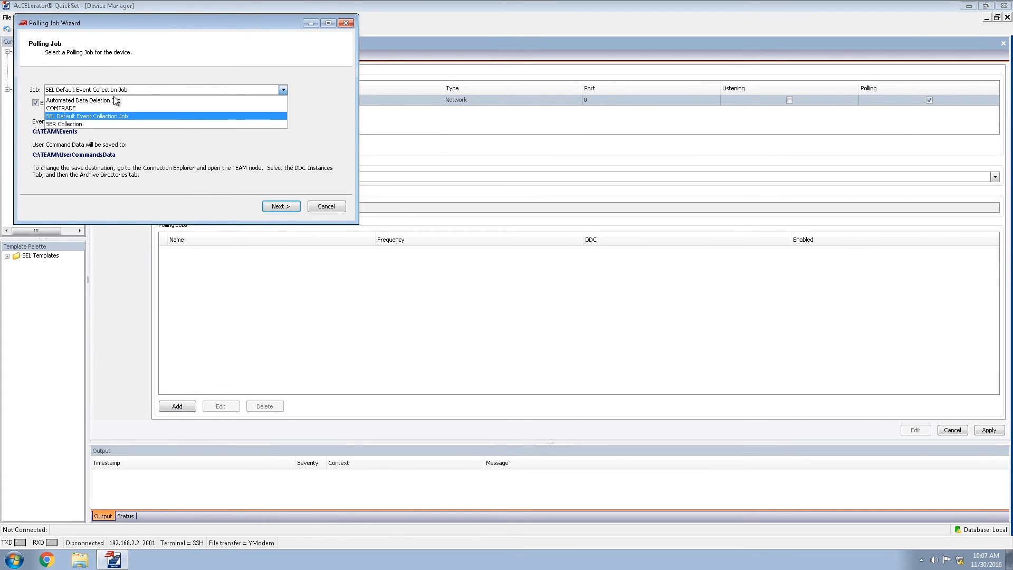
left_click(61, 107)
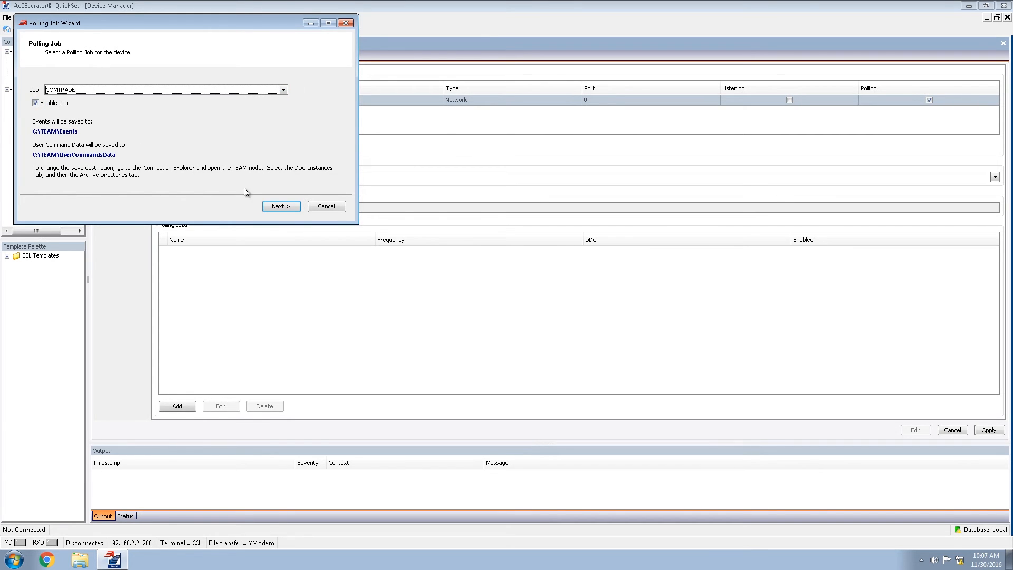
left_click(280, 206)
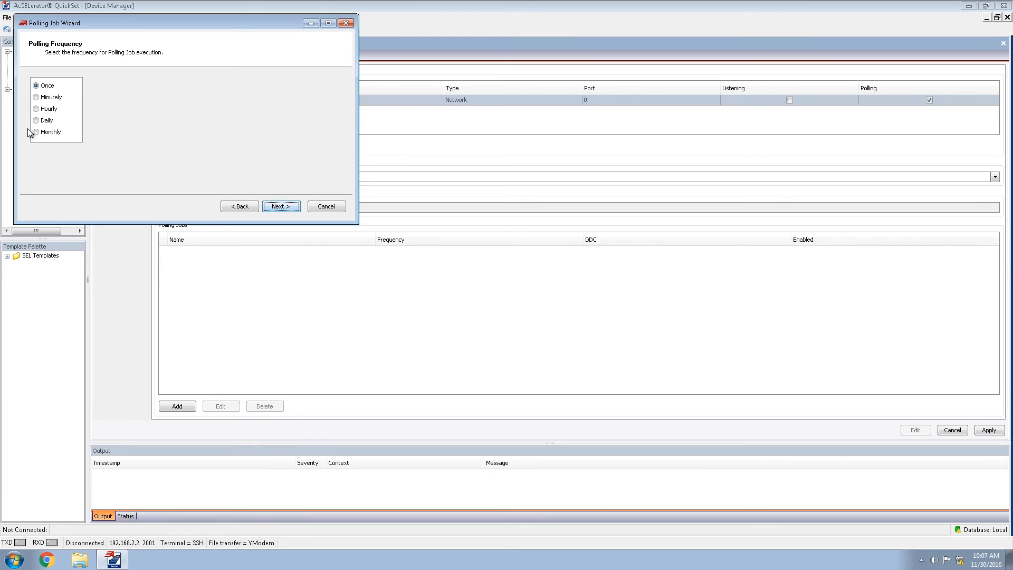
left_click(36, 97)
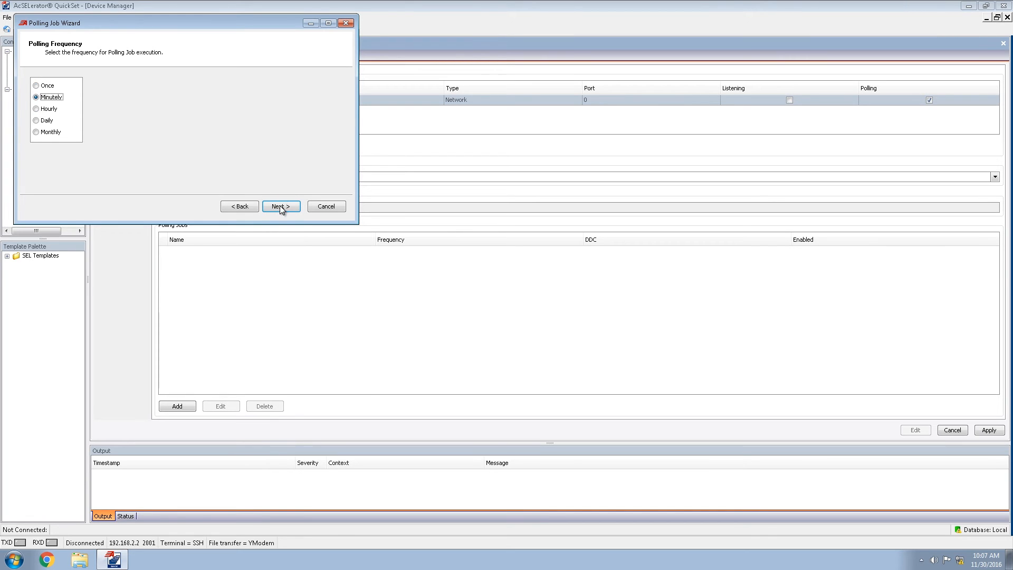
left_click(281, 206)
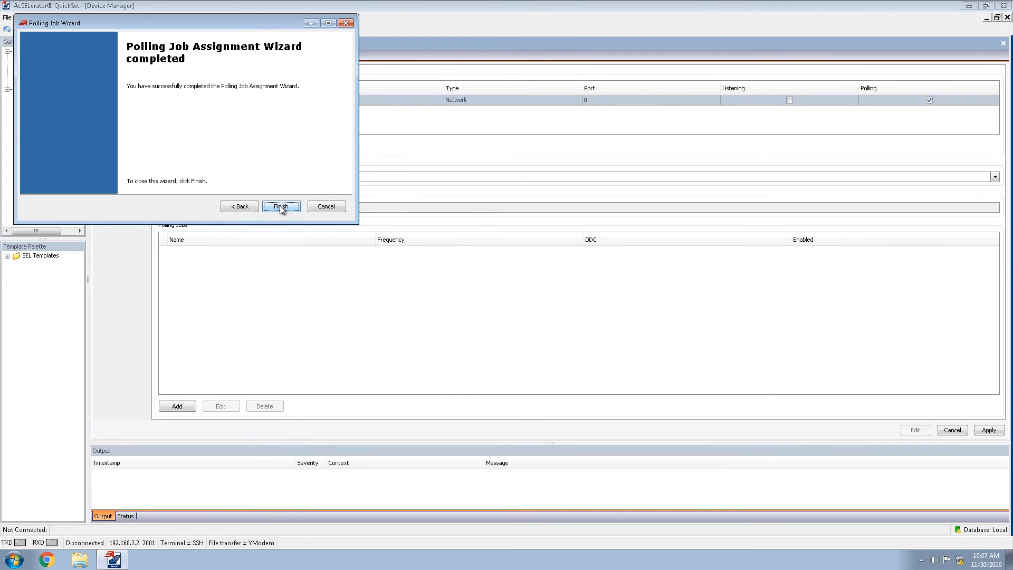
left_click(281, 206)
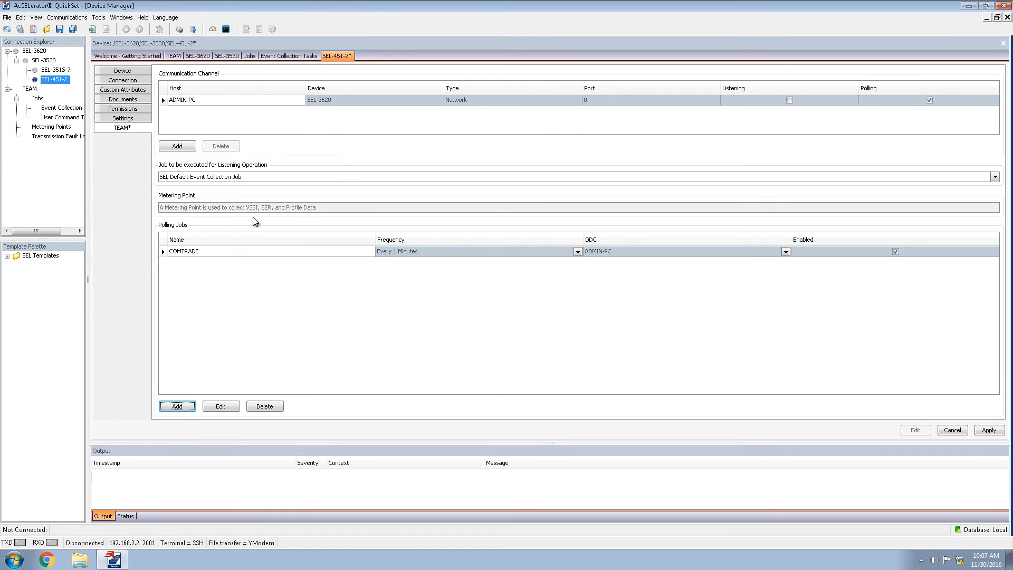
mouse_move(207, 228)
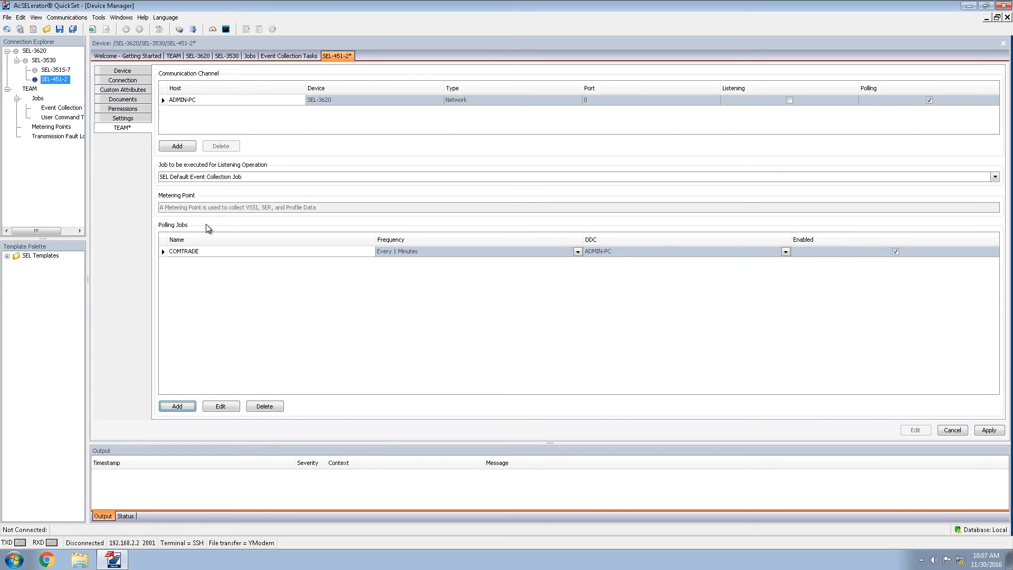
Step: Apply the SEL-451-2 TEAM settings to save the new polling job
left_click(988, 430)
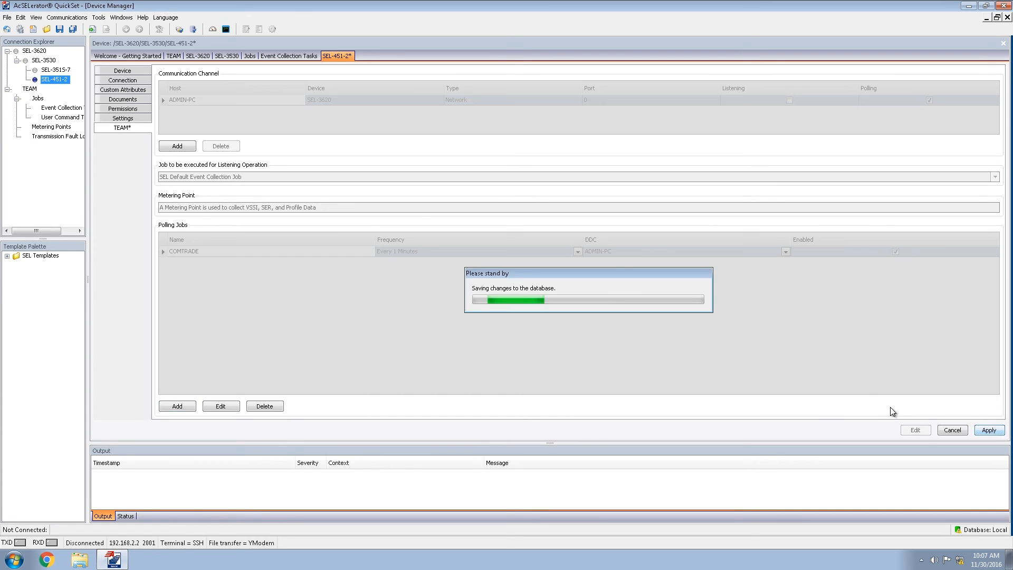